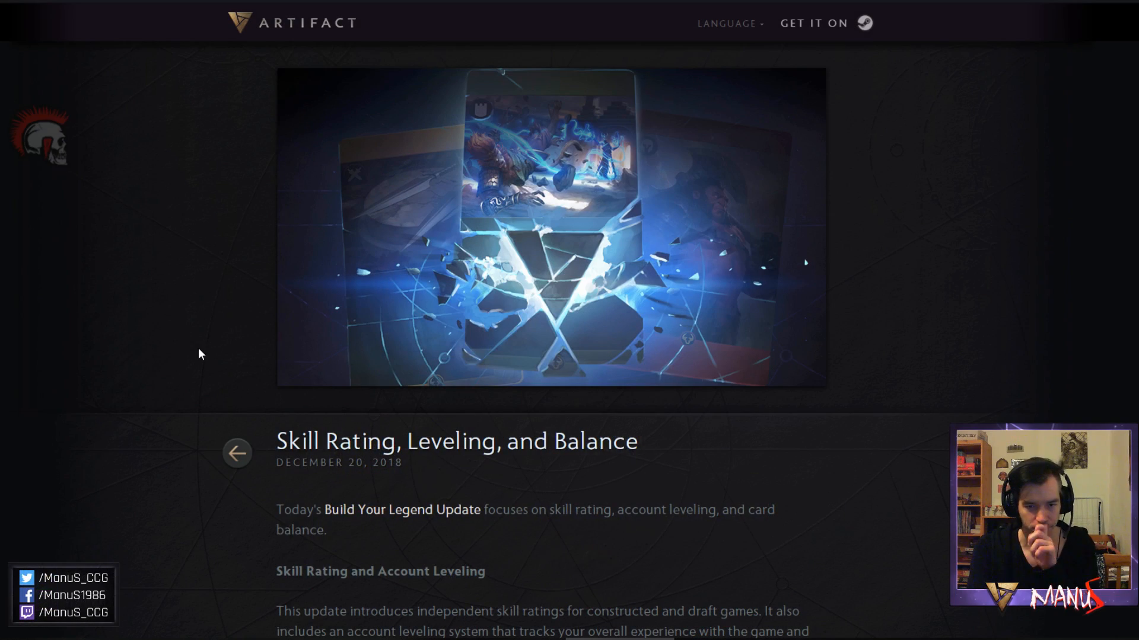
mouse_move(212, 369)
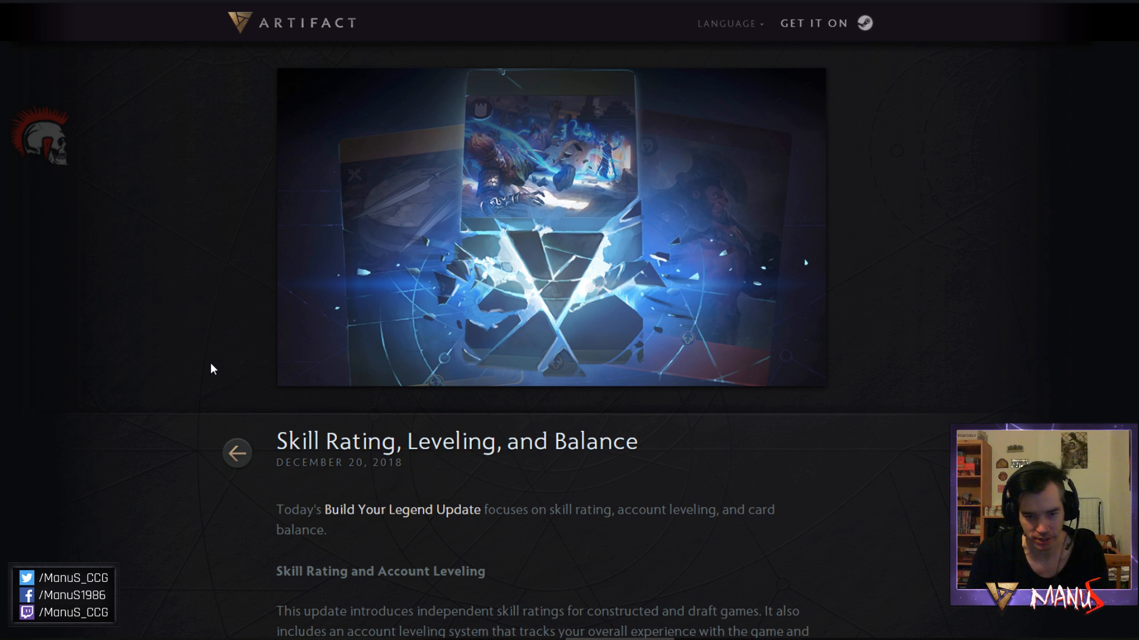
mouse_move(135, 396)
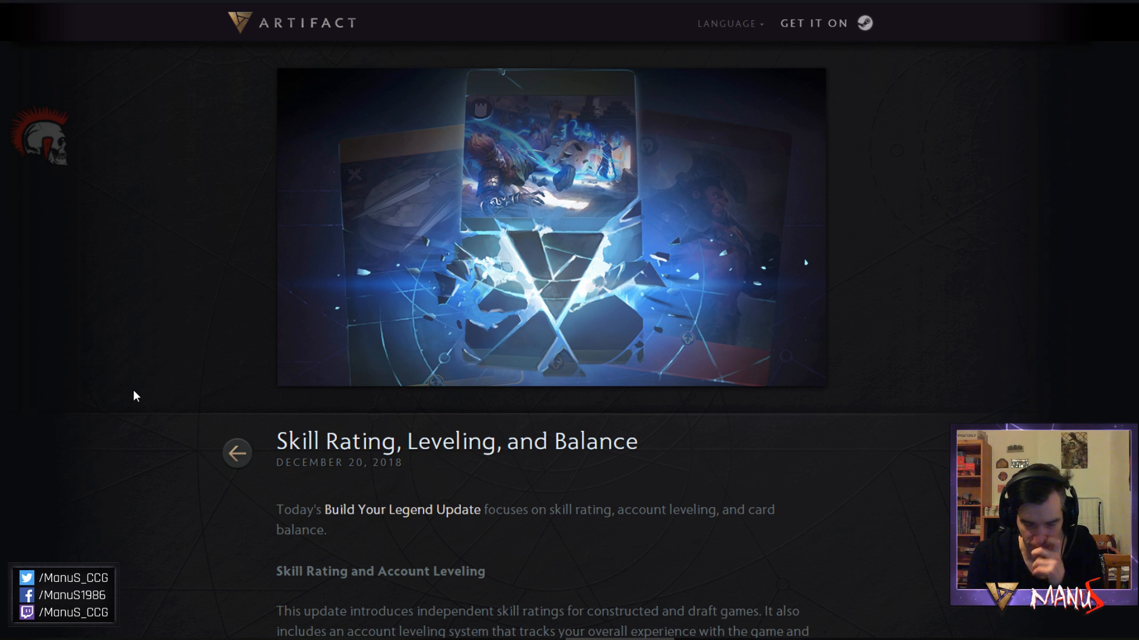
Scroll down to show the patch notes intro and the Card Balance heading.
scroll(down, 3)
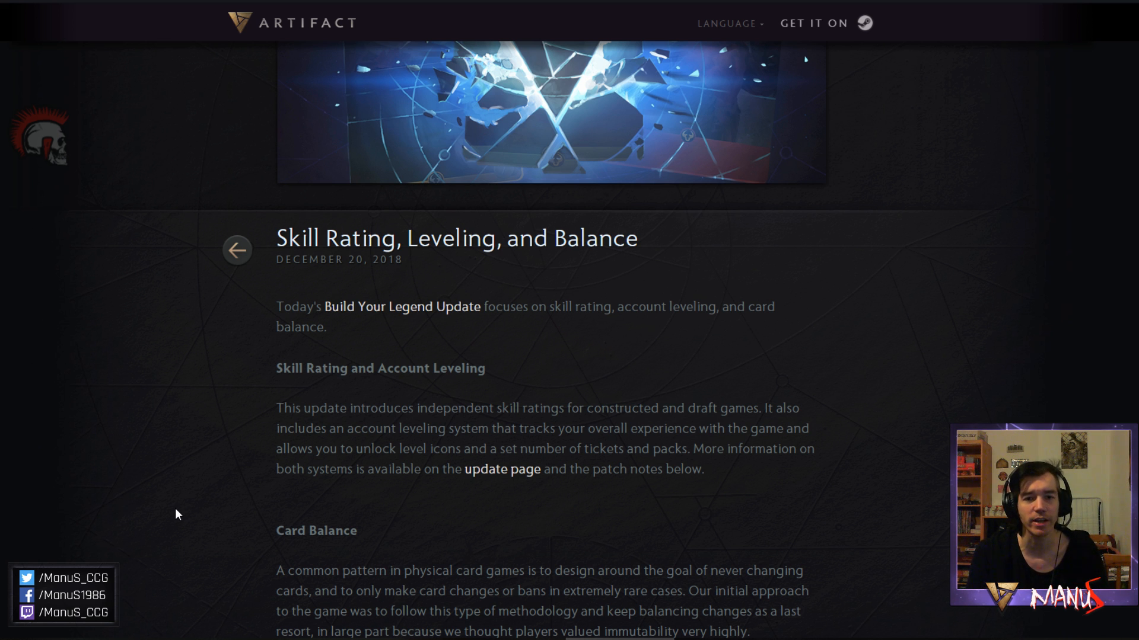
Scroll through the Card Balance paragraphs explaining the move away from card immutability.
scroll(down, 3)
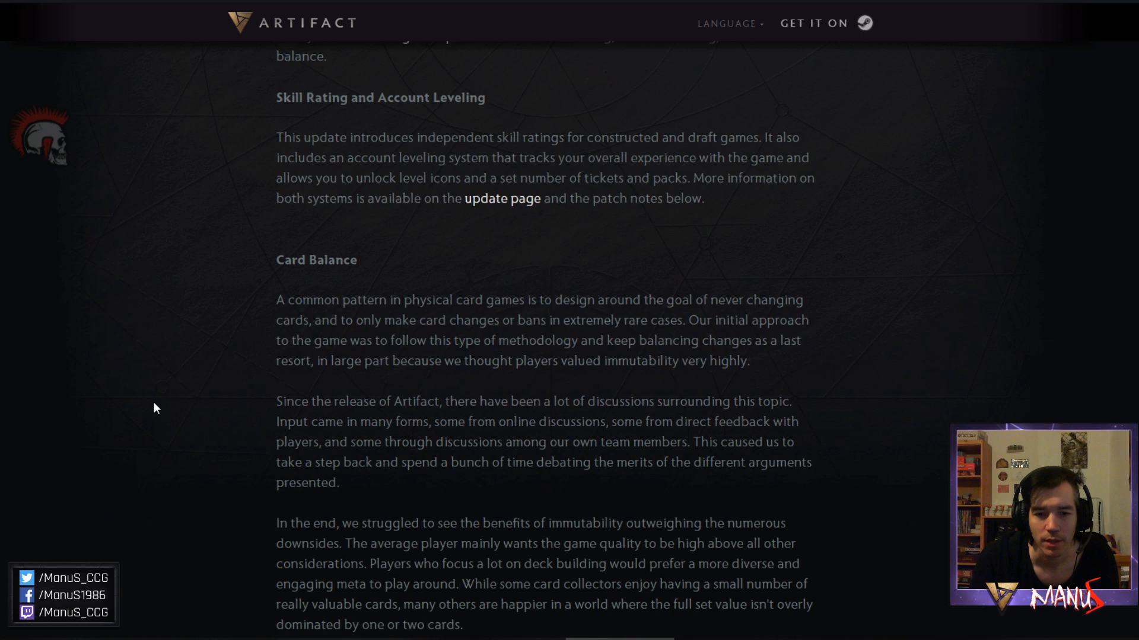
scroll(down, 3)
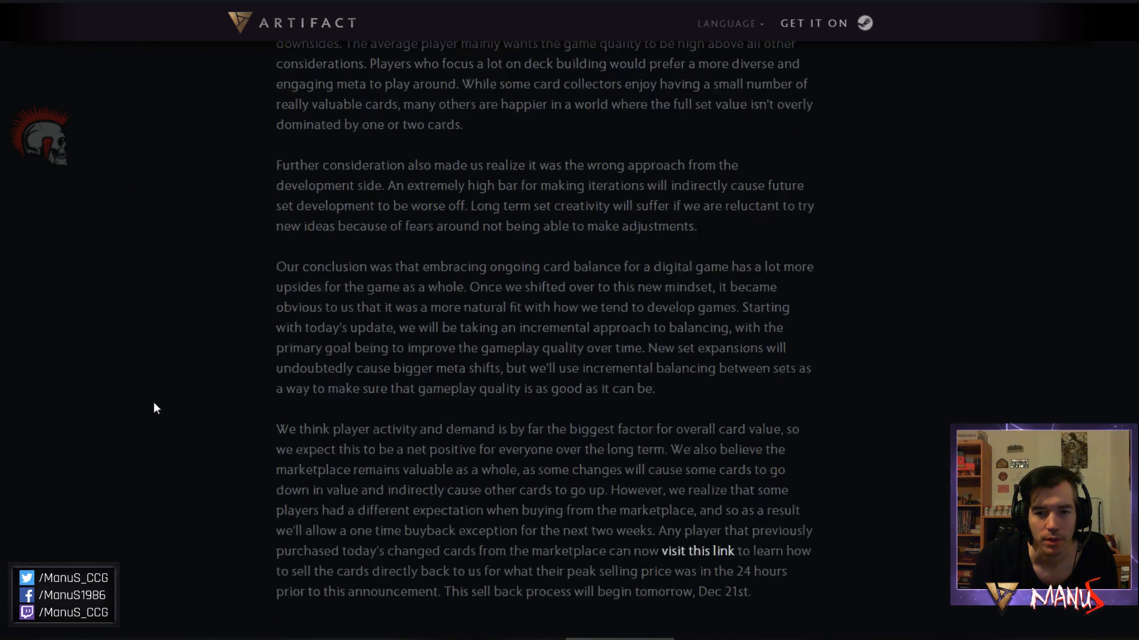
scroll(up, 3)
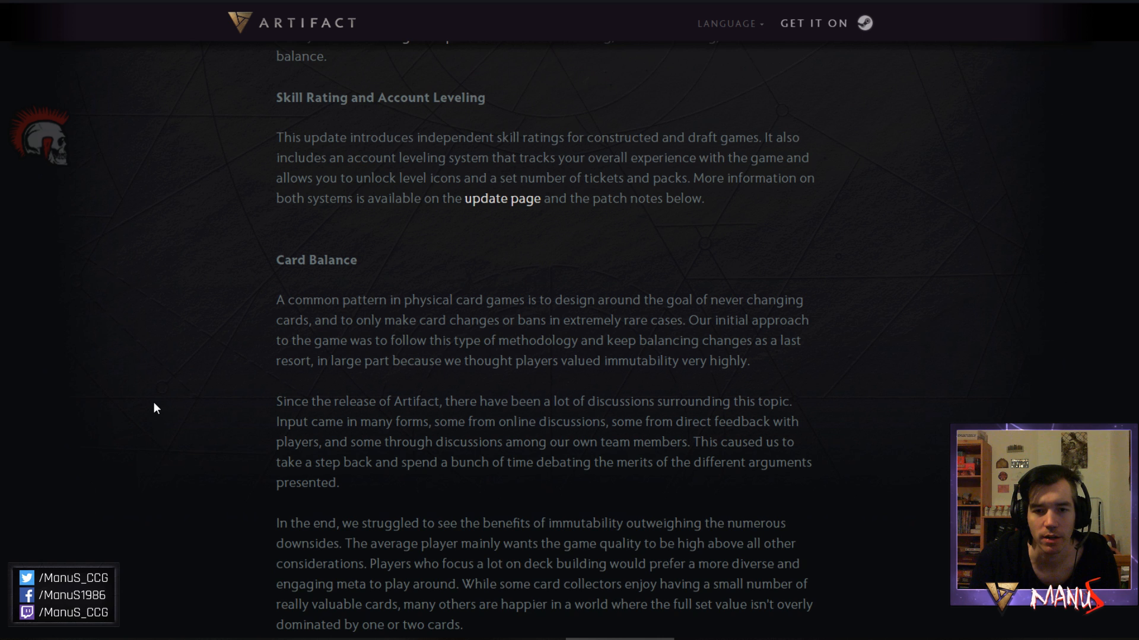
scroll(down, 3)
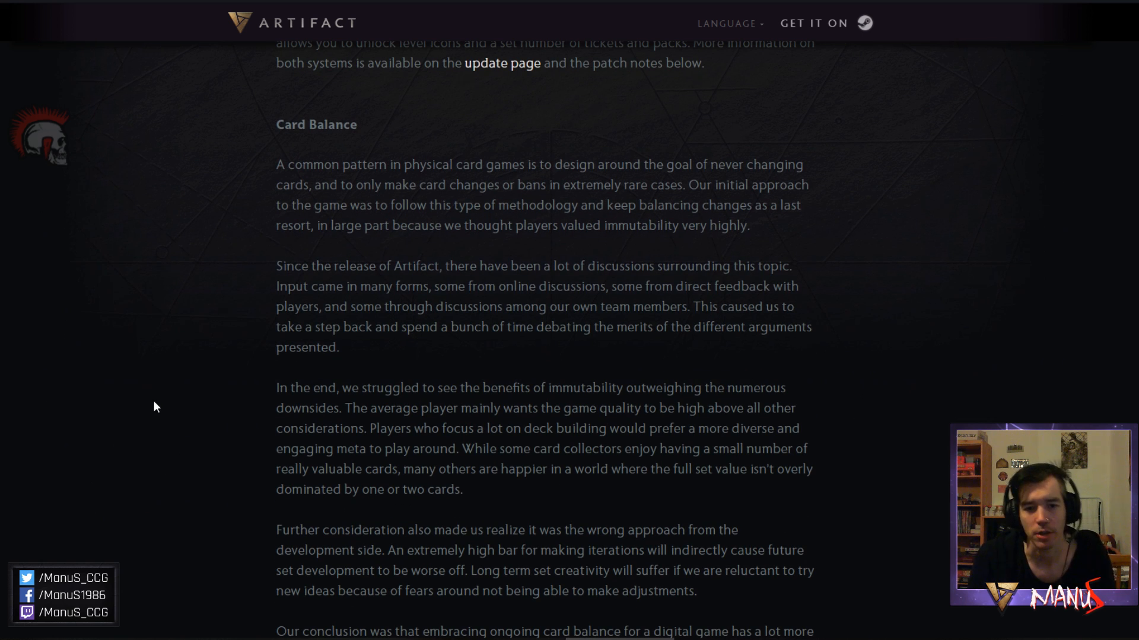
scroll(down, 3)
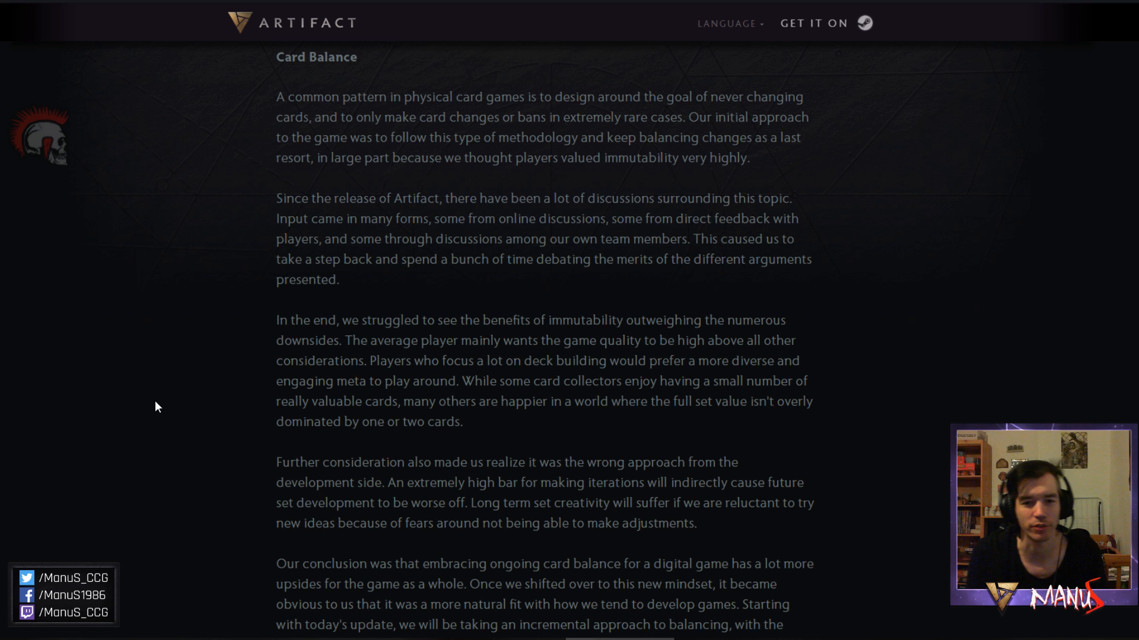
mouse_move(201, 400)
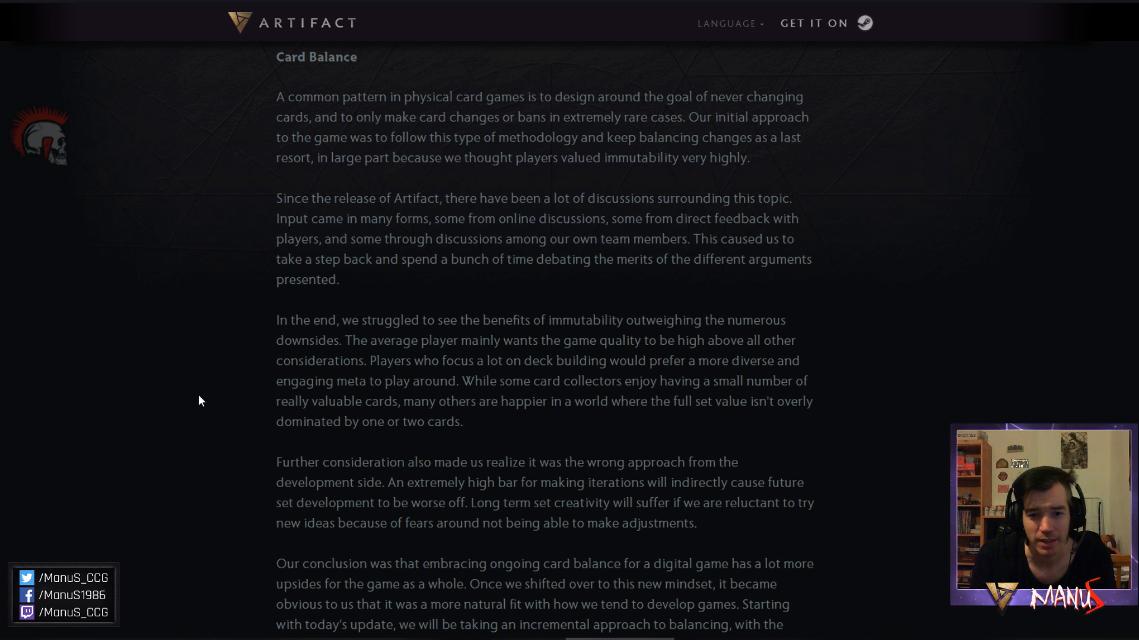
Scroll down to the Card Changes list showing Axe and Bloodseeker's stat and mana-cost changes.
scroll(down, 3)
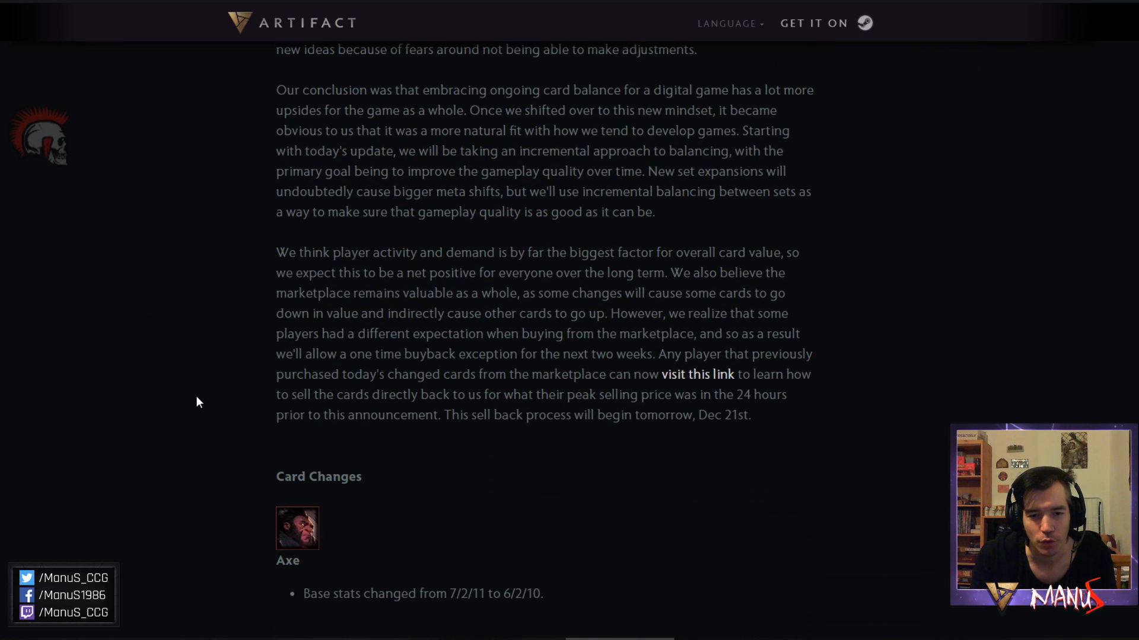
mouse_move(197, 399)
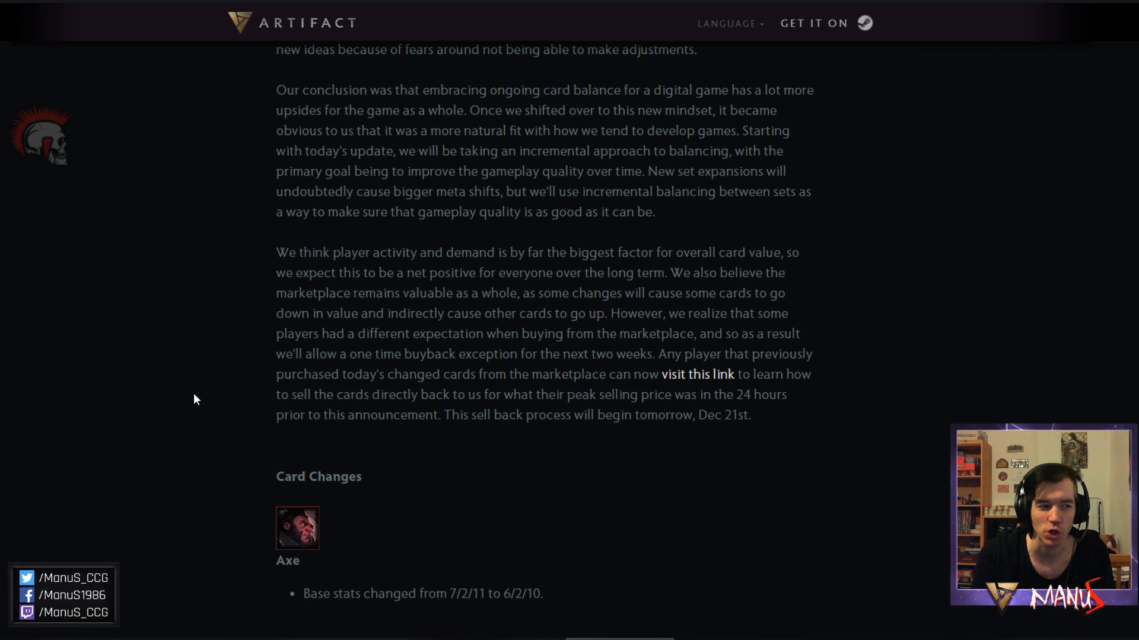
mouse_move(689, 499)
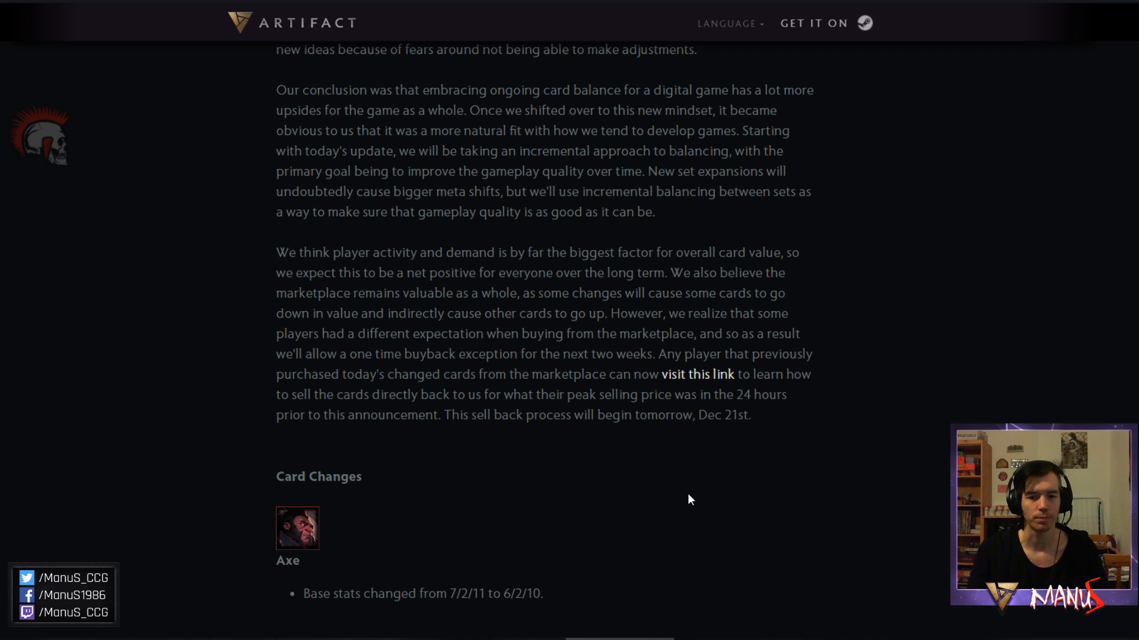
scroll(down, 3)
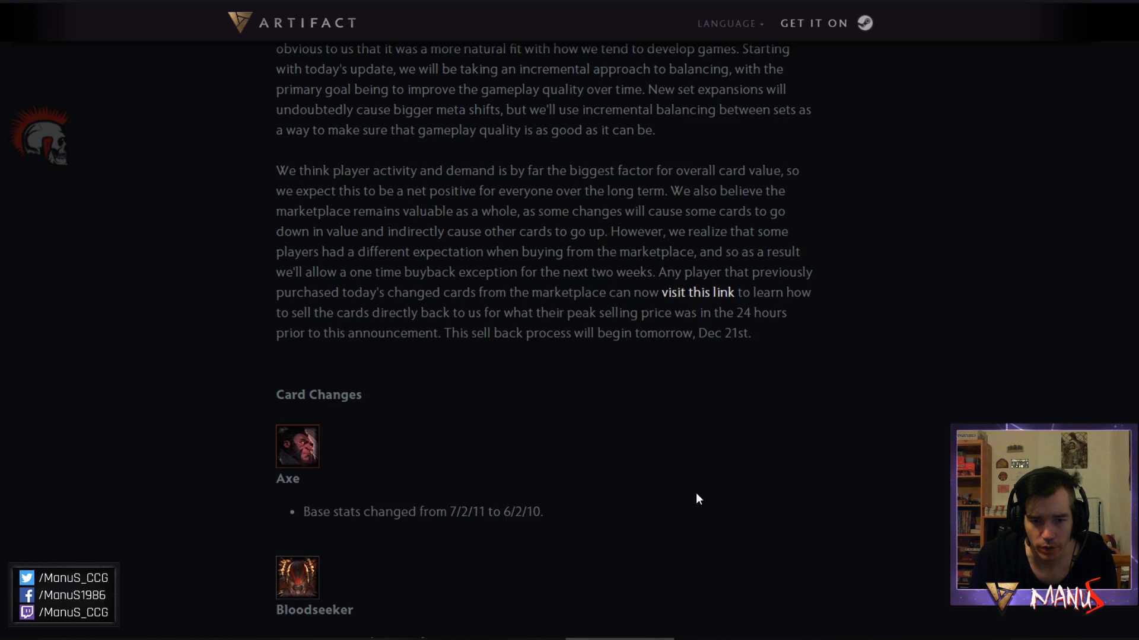
scroll(down, 3)
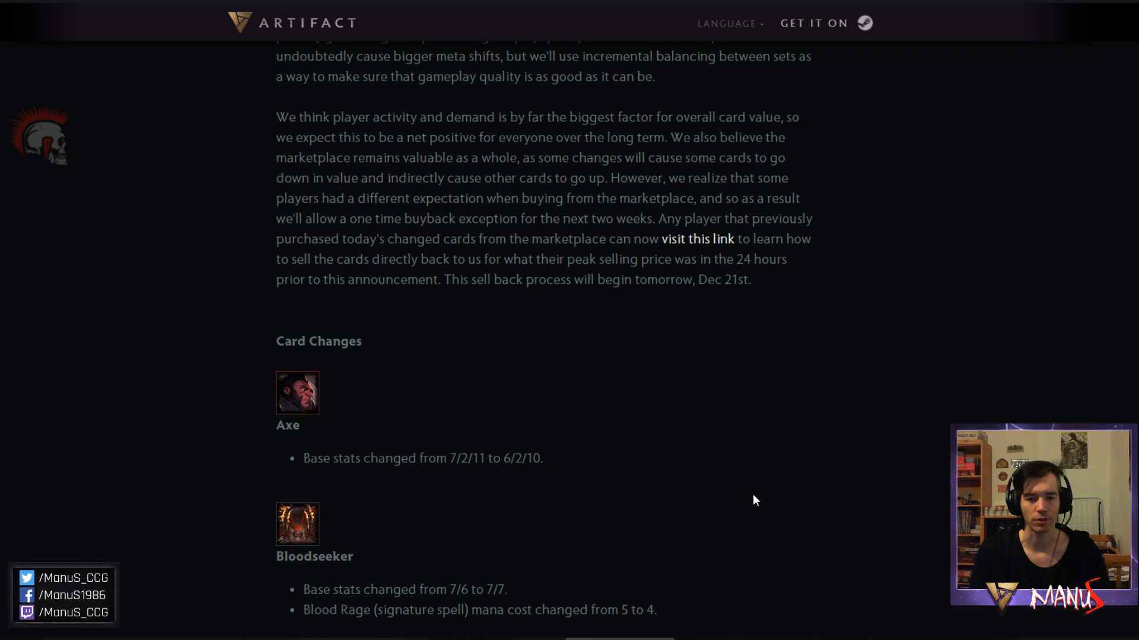
mouse_move(751, 498)
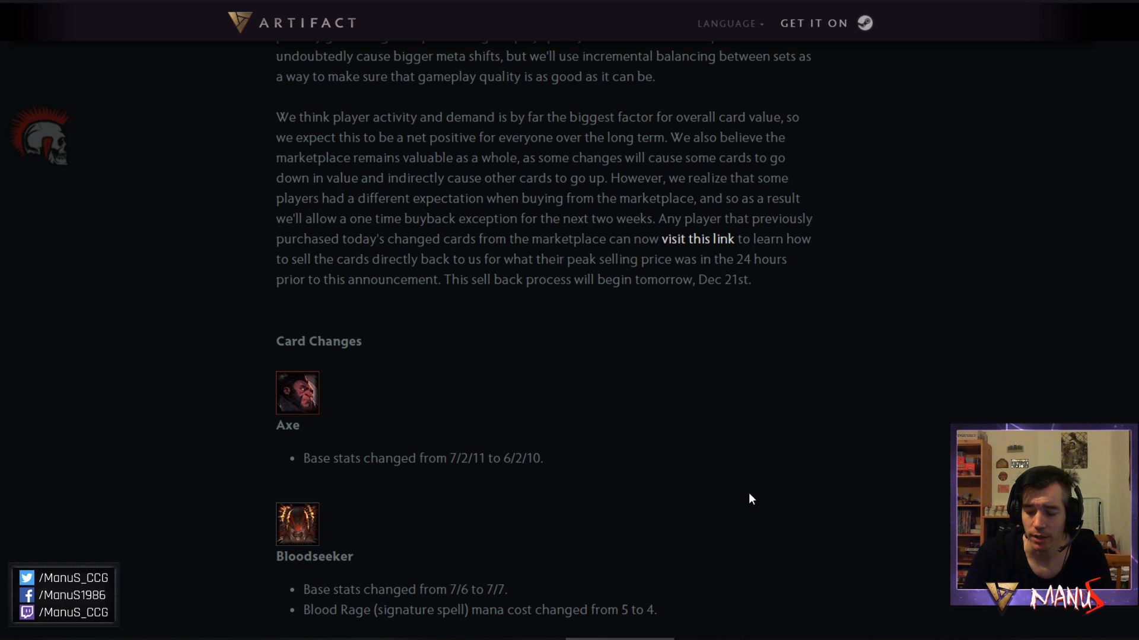
mouse_move(776, 491)
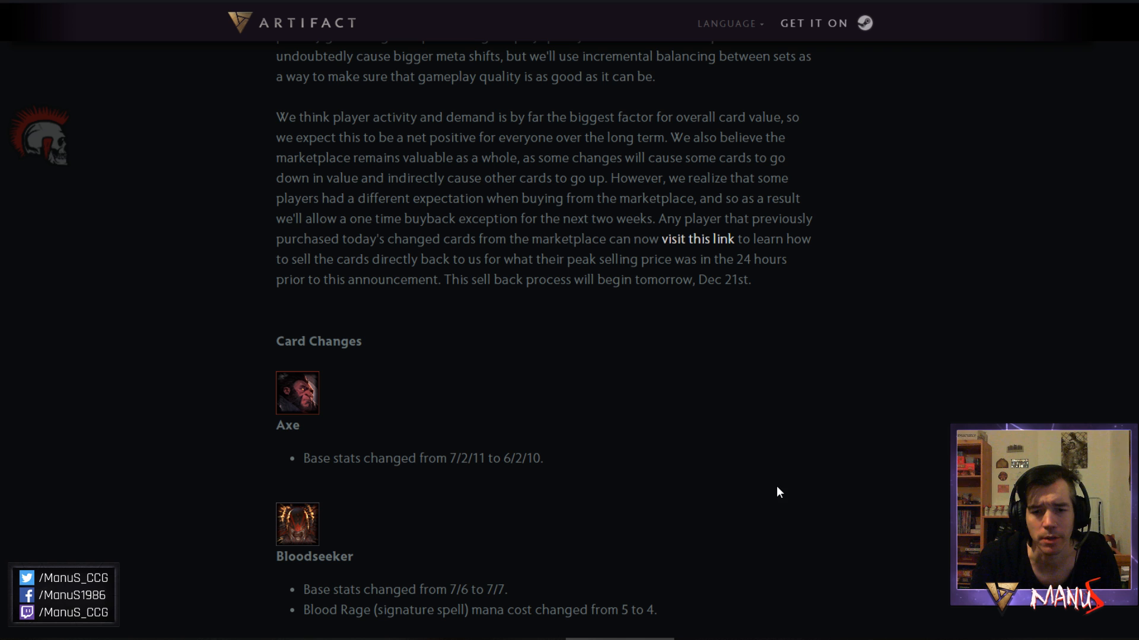
mouse_move(767, 494)
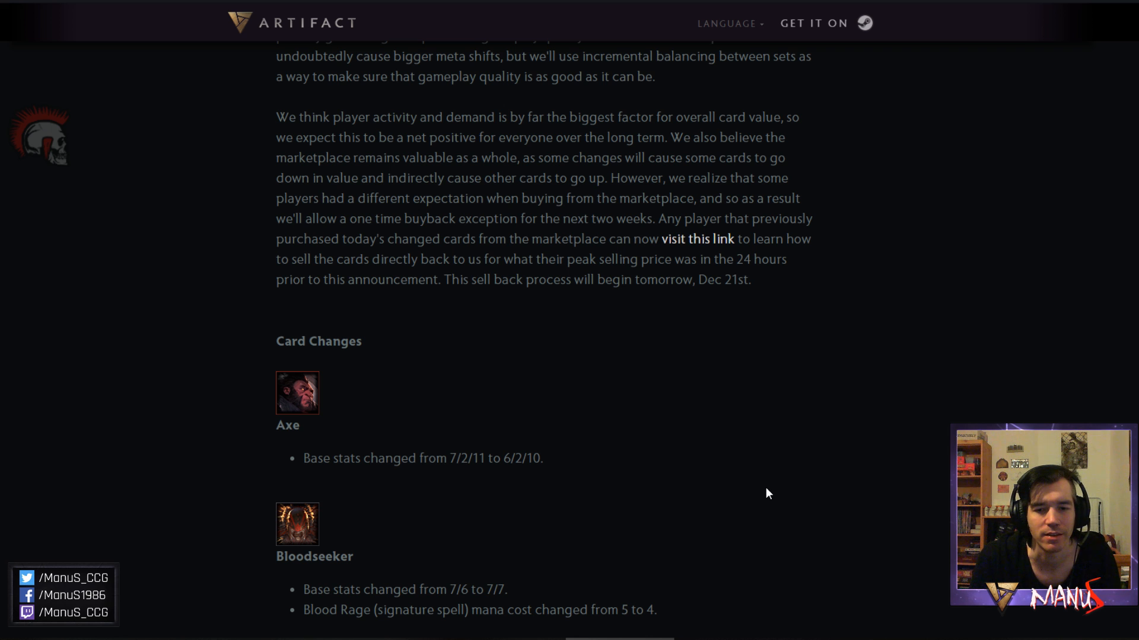
mouse_move(810, 570)
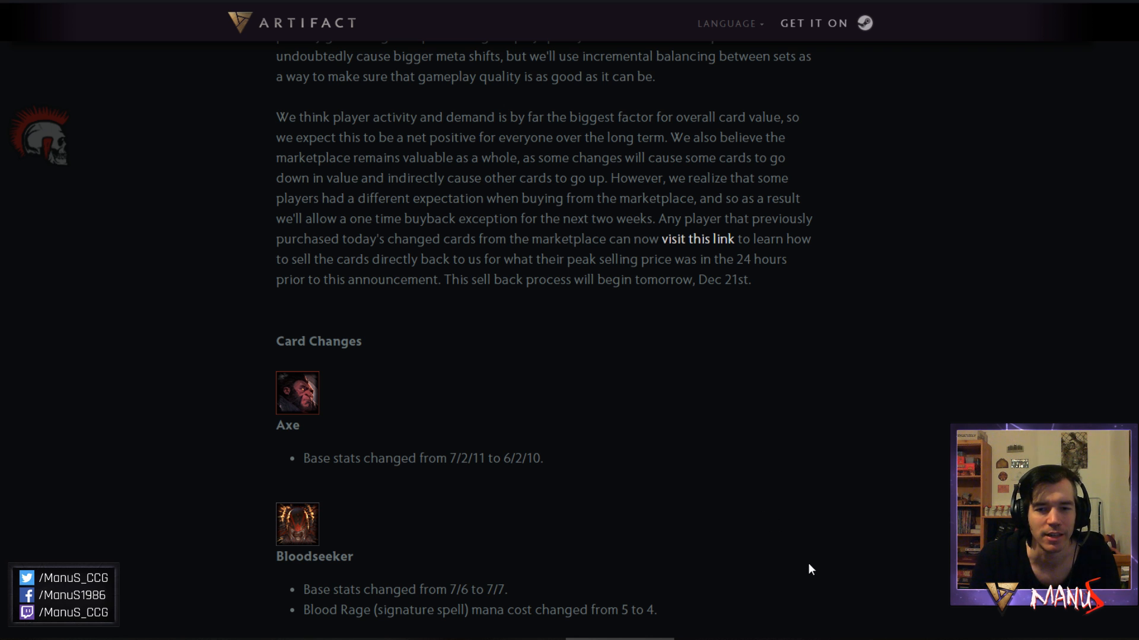
mouse_move(793, 555)
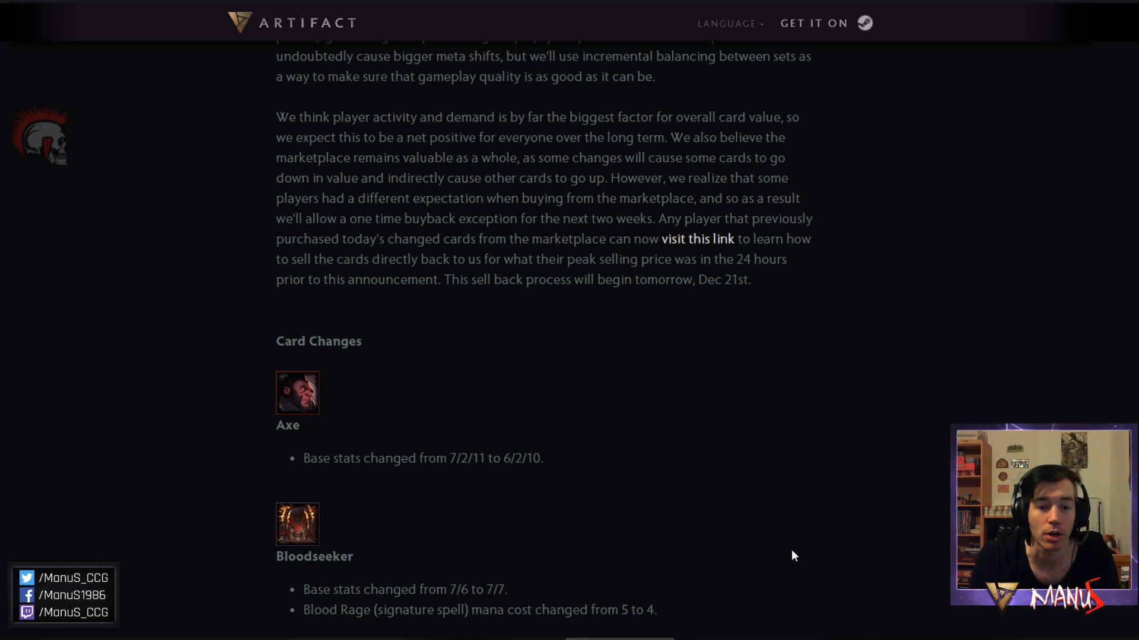
Scroll down to reveal Cheating Death's mana cost cut and old versus new text.
scroll(down, 3)
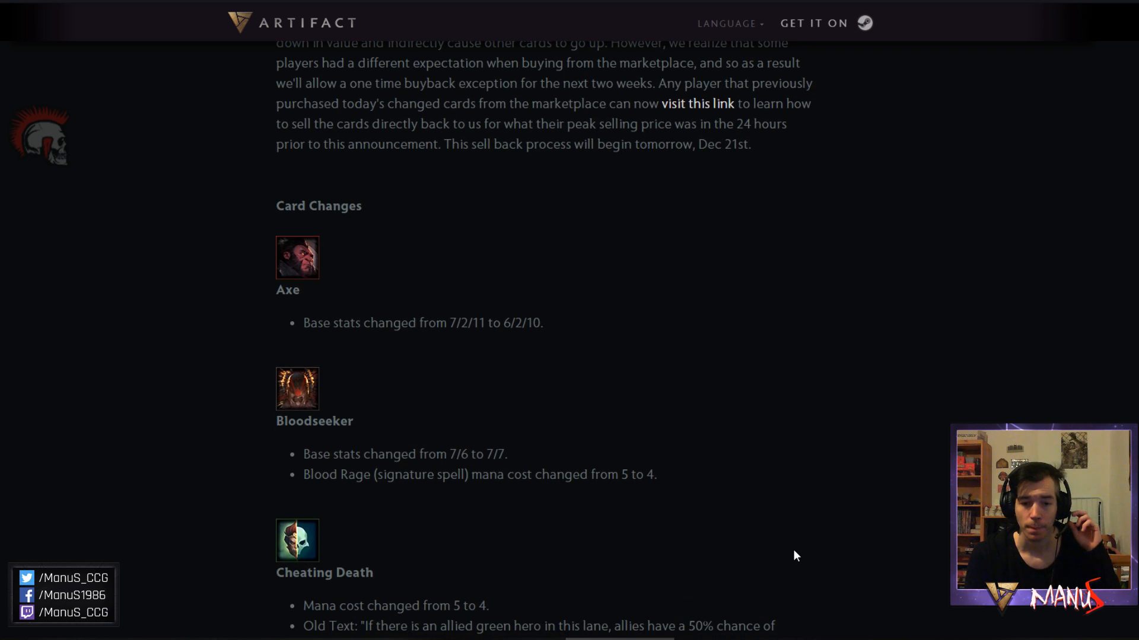
scroll(down, 3)
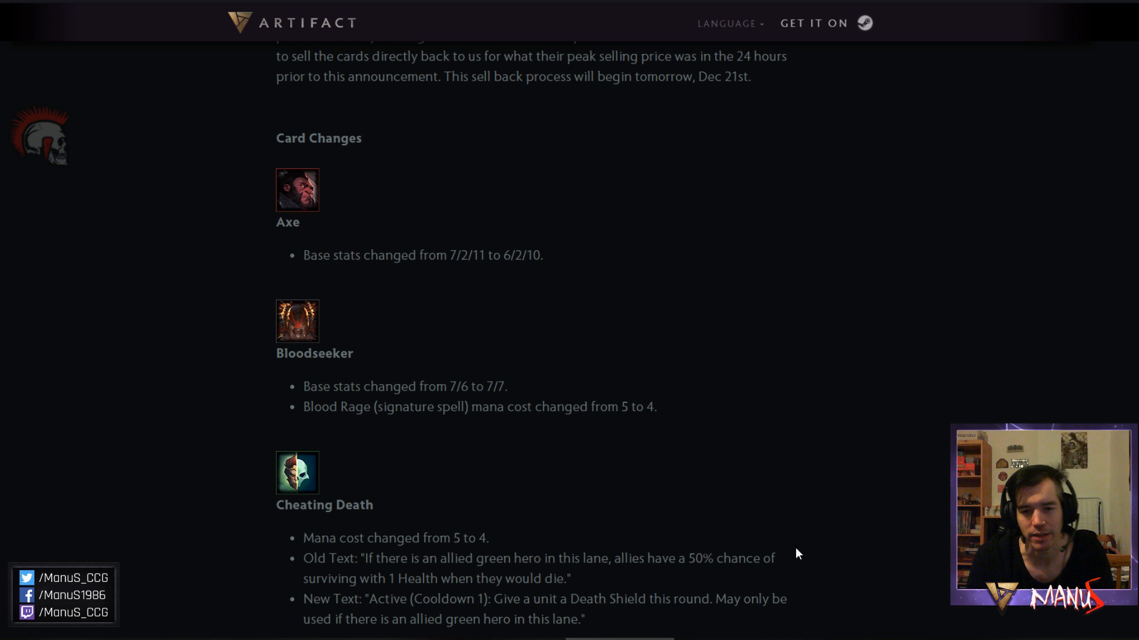
Scroll down to Drow Ranger's Gust text change, just above Jasper Daggers.
scroll(down, 3)
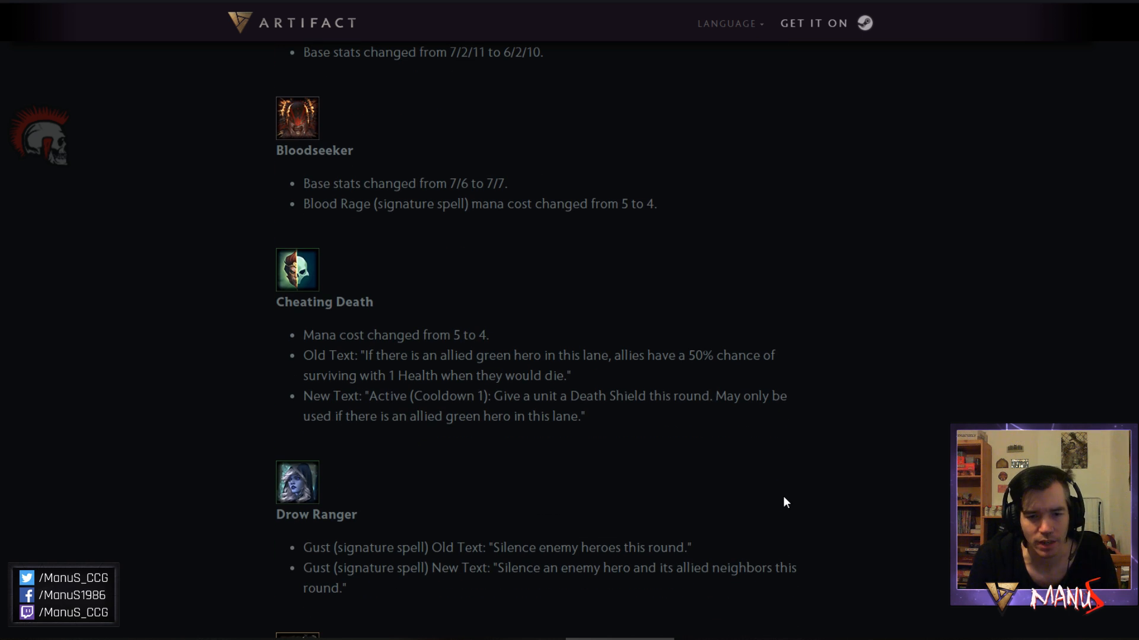
mouse_move(828, 470)
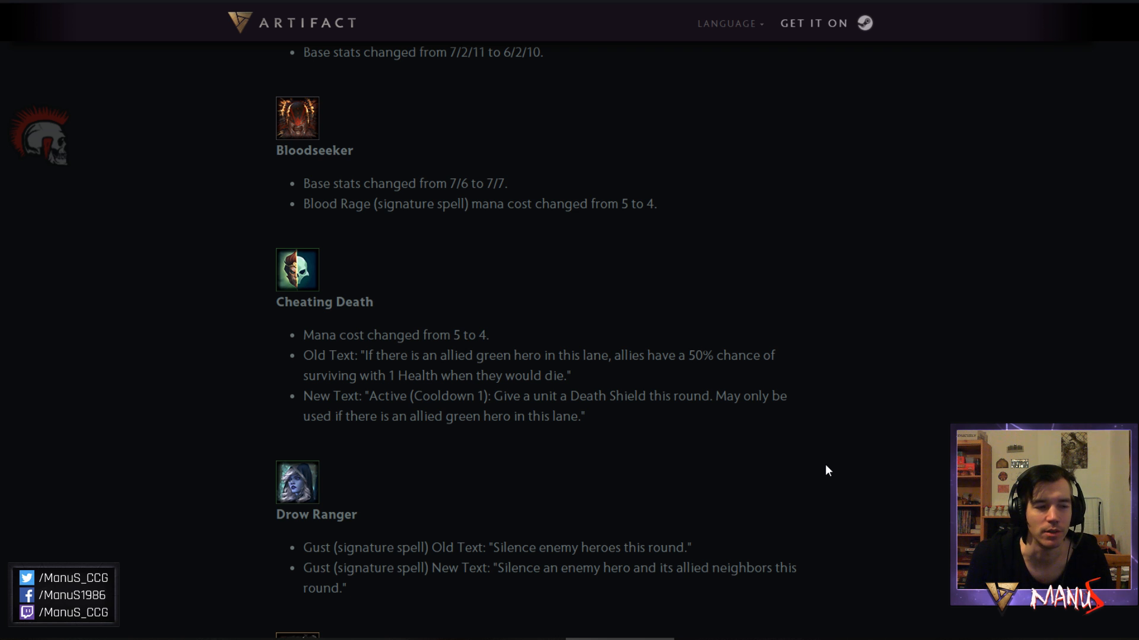
scroll(down, 3)
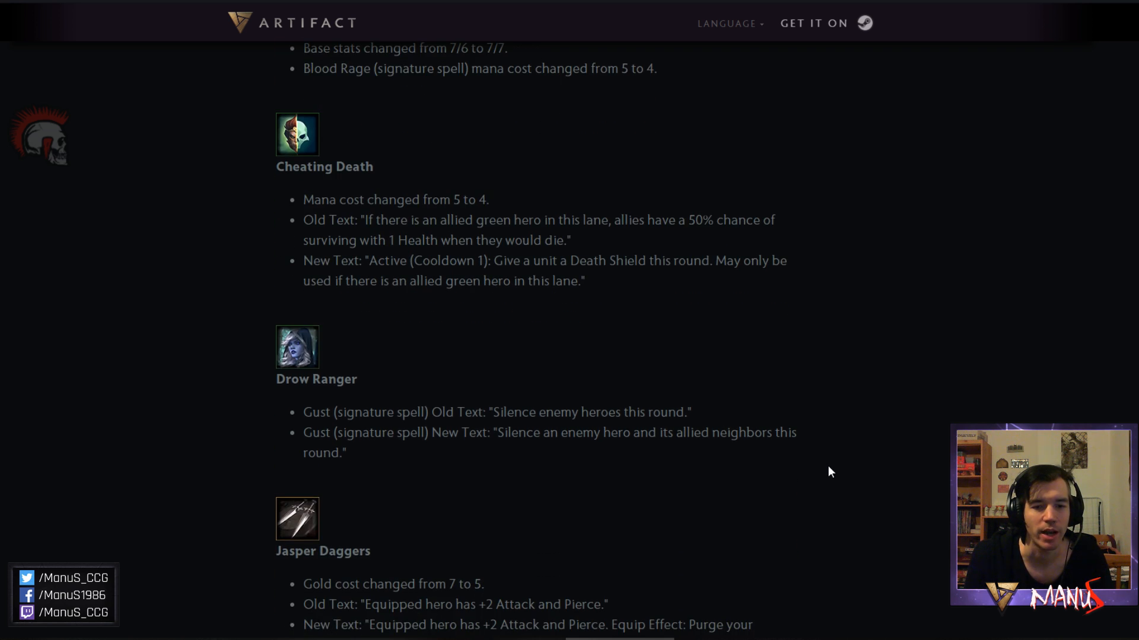
Scroll past Jasper Daggers to Lion's Finger of Death change adding Quicken.
scroll(down, 3)
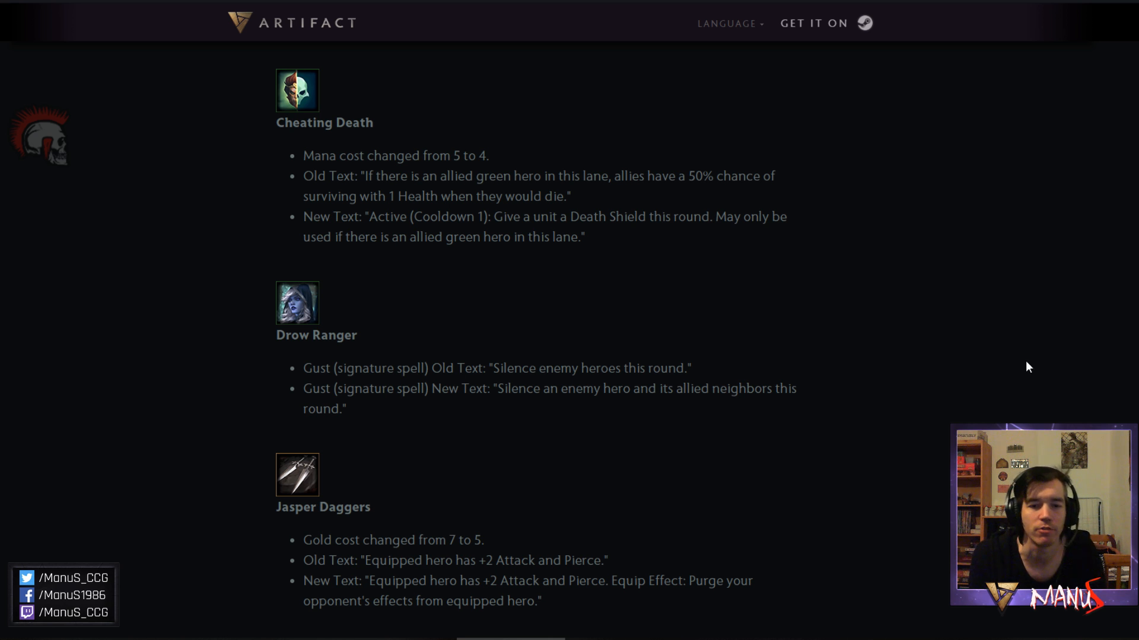
scroll(down, 3)
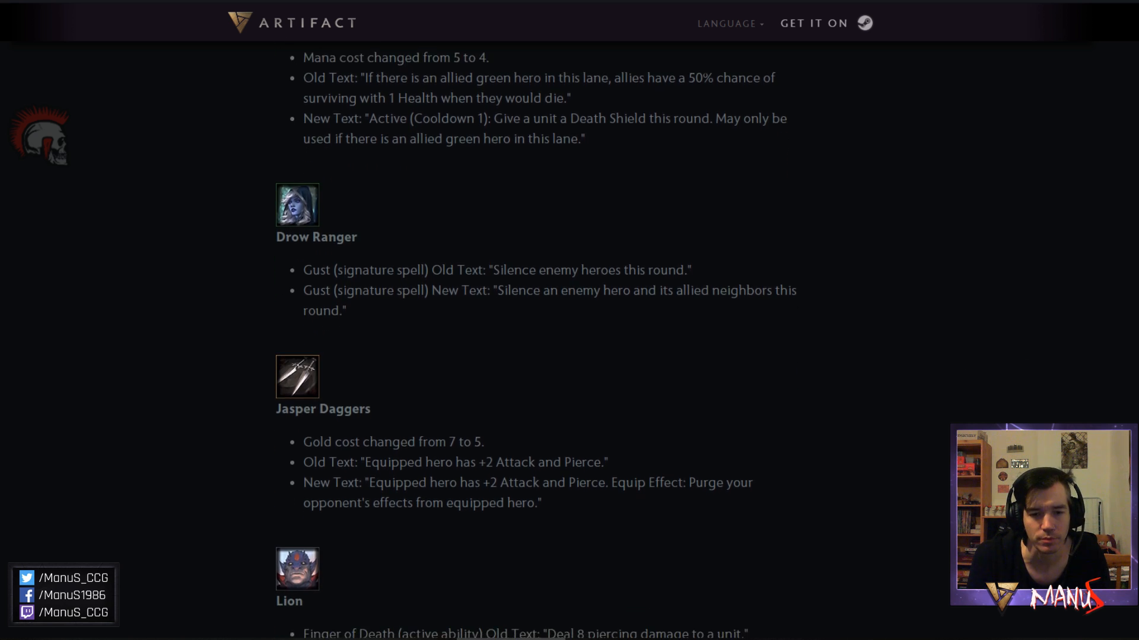
scroll(down, 3)
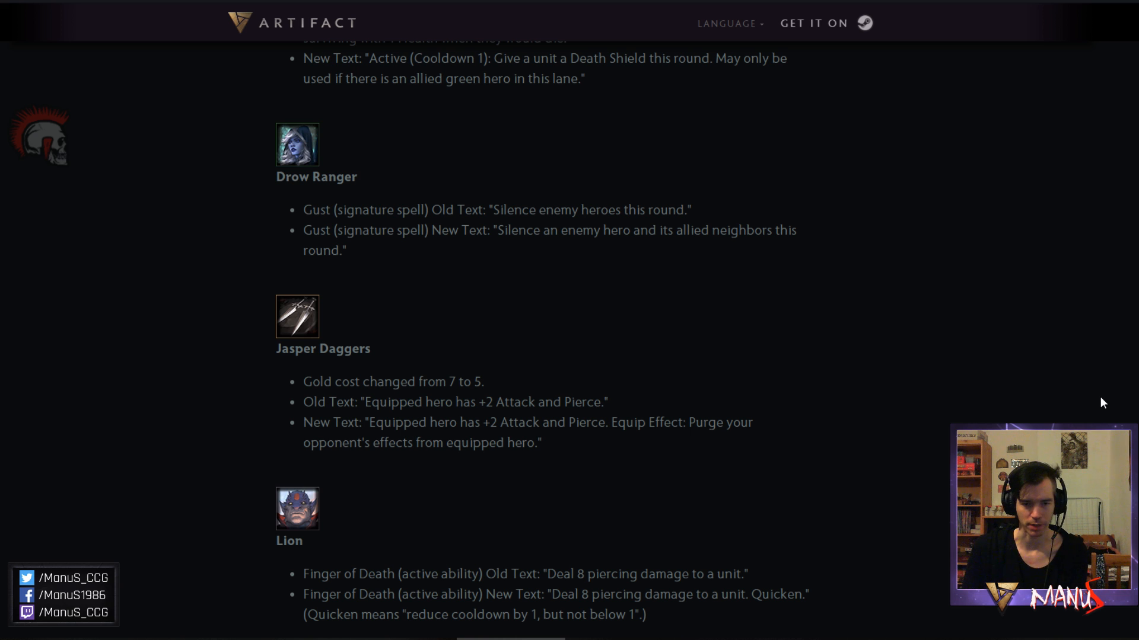
mouse_move(1089, 405)
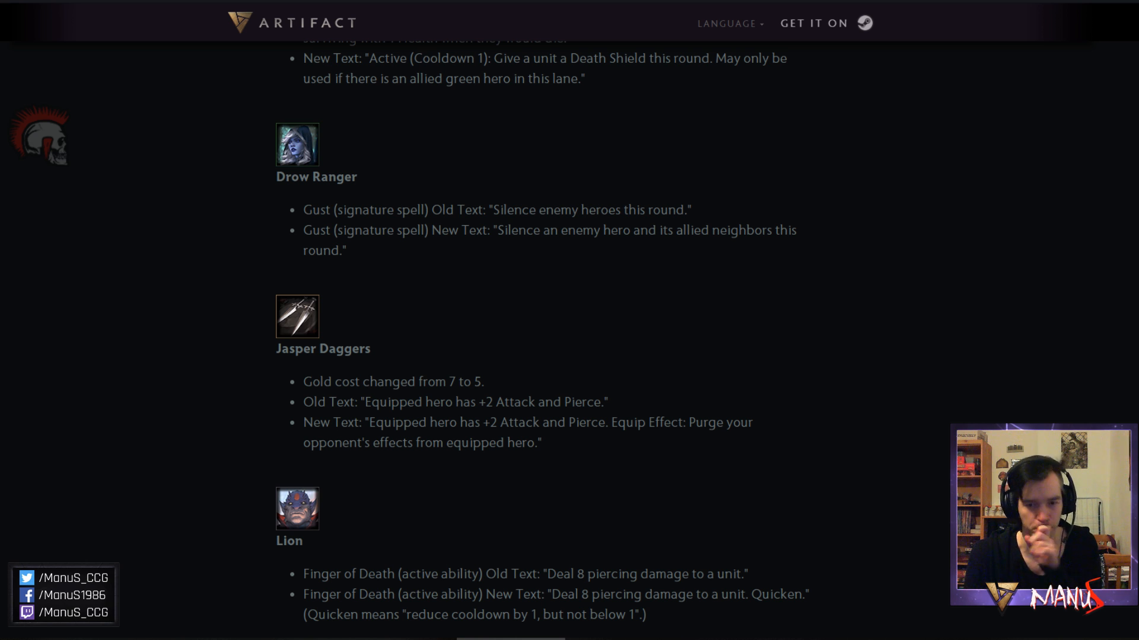
Scroll down to Outworld Devourer's base stats change from 4/6 to 4/7.
scroll(down, 3)
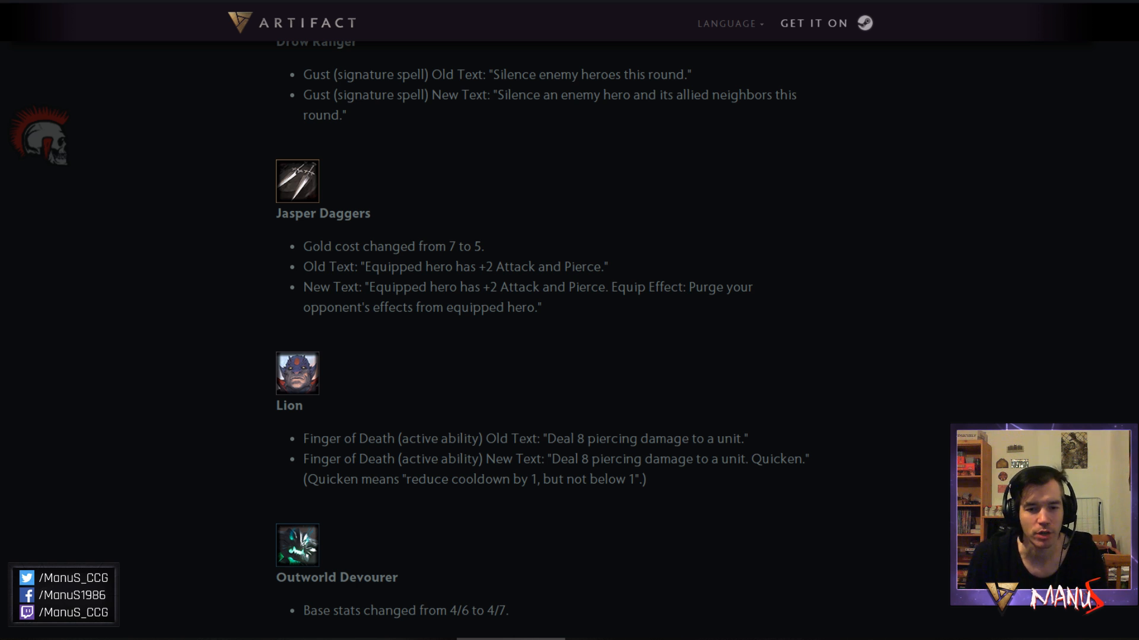
mouse_move(941, 523)
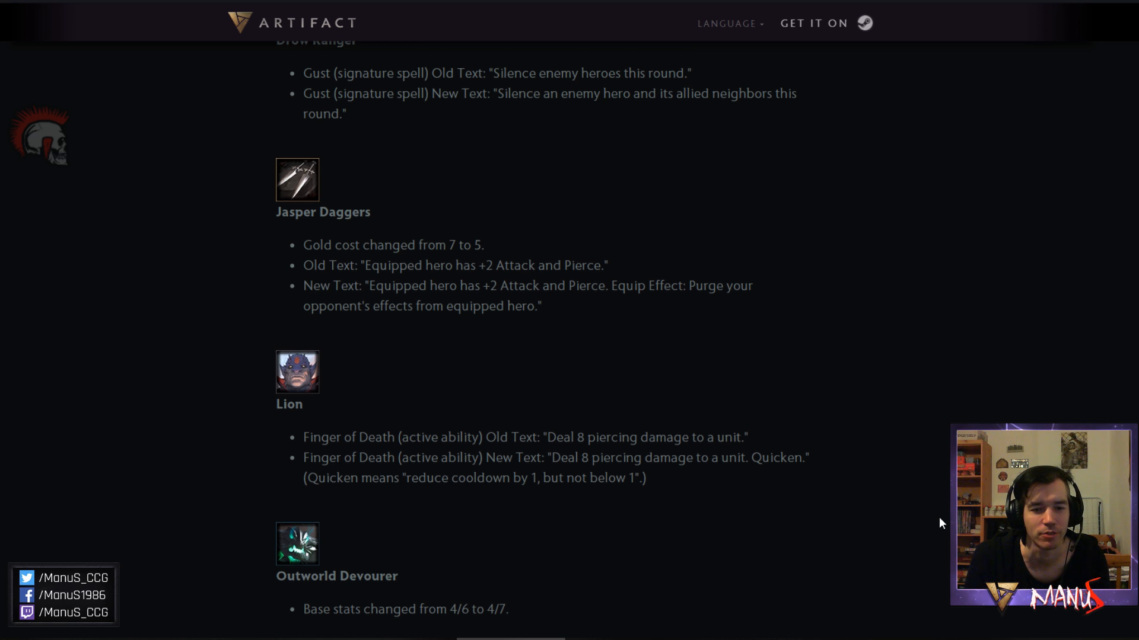
Scroll down to Timbersaw's Reactive Armor change giving attackers -1 Armor.
scroll(down, 3)
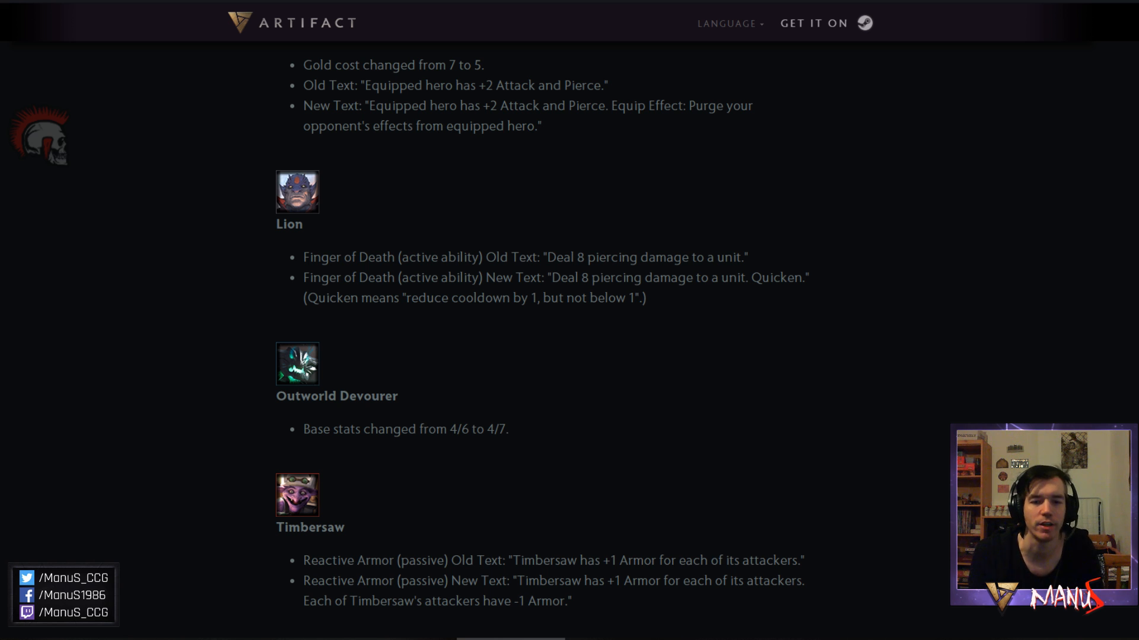
mouse_move(943, 478)
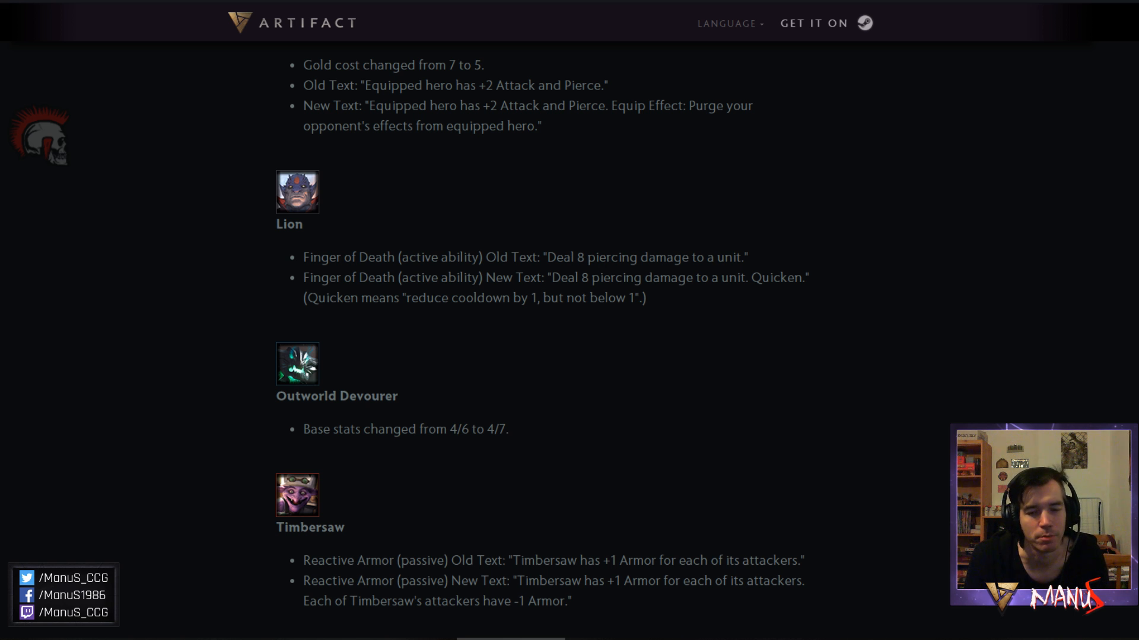
scroll(down, 3)
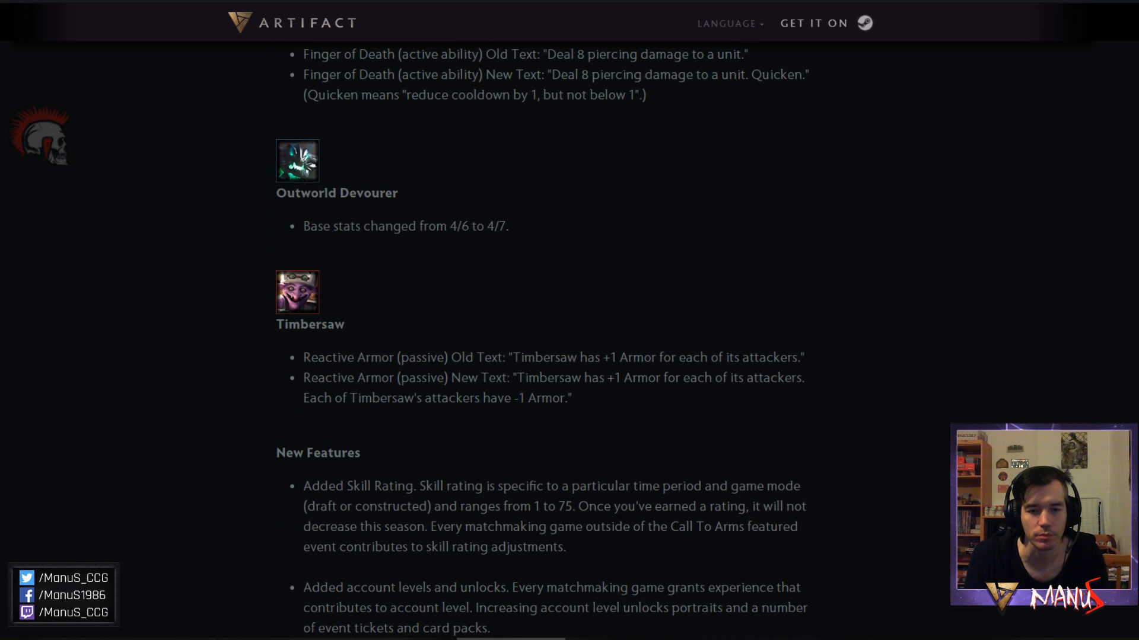
scroll(down, 3)
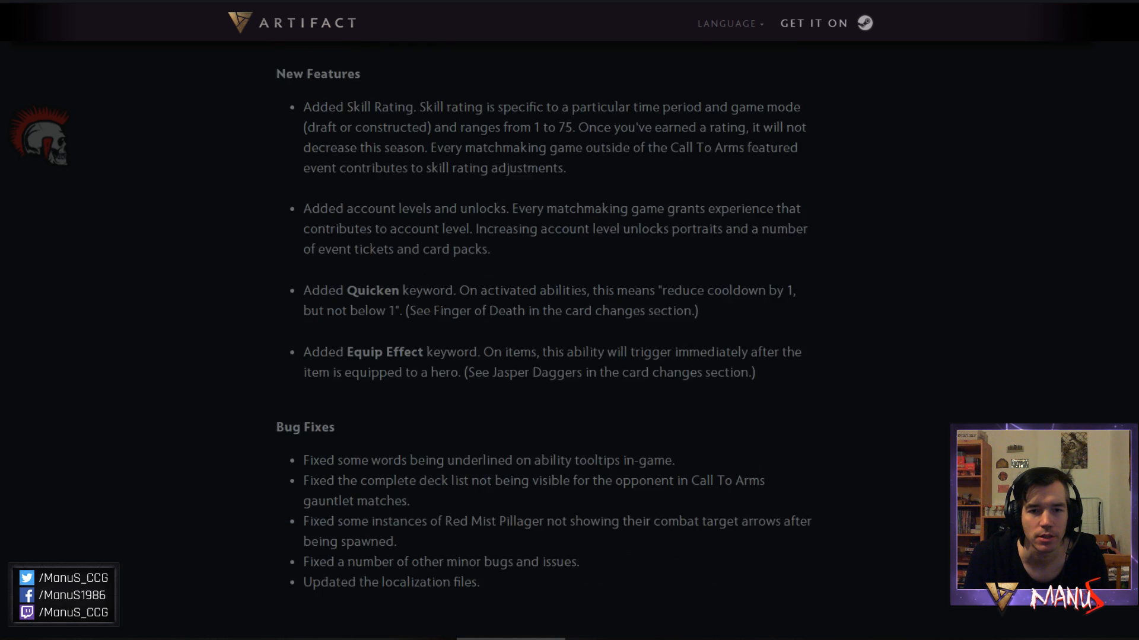
scroll(up, 3)
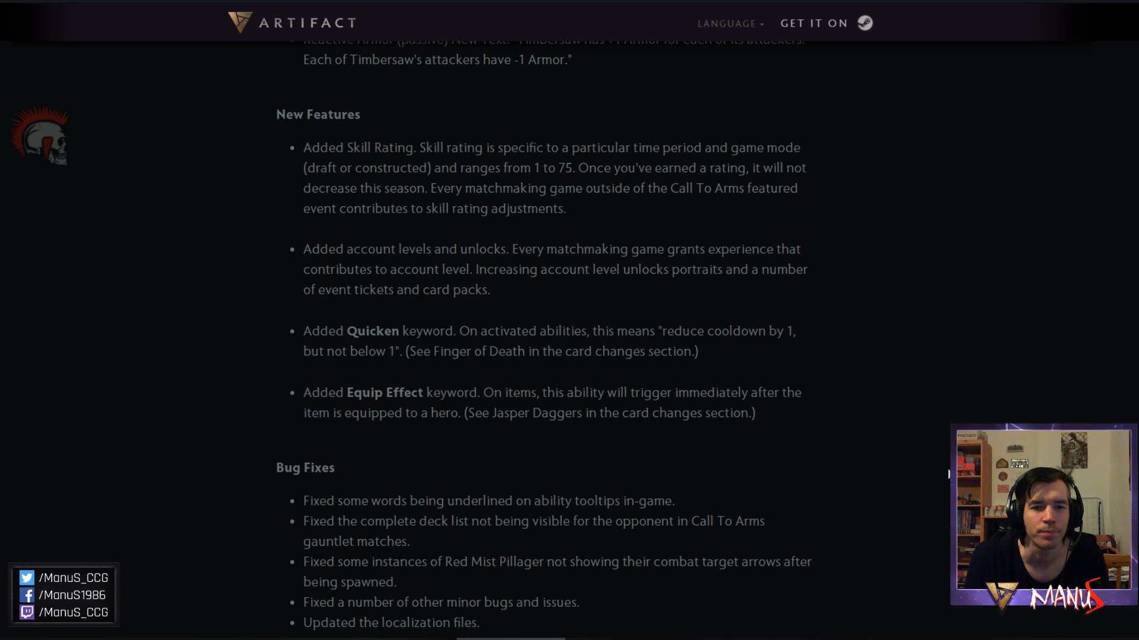
mouse_move(395, 245)
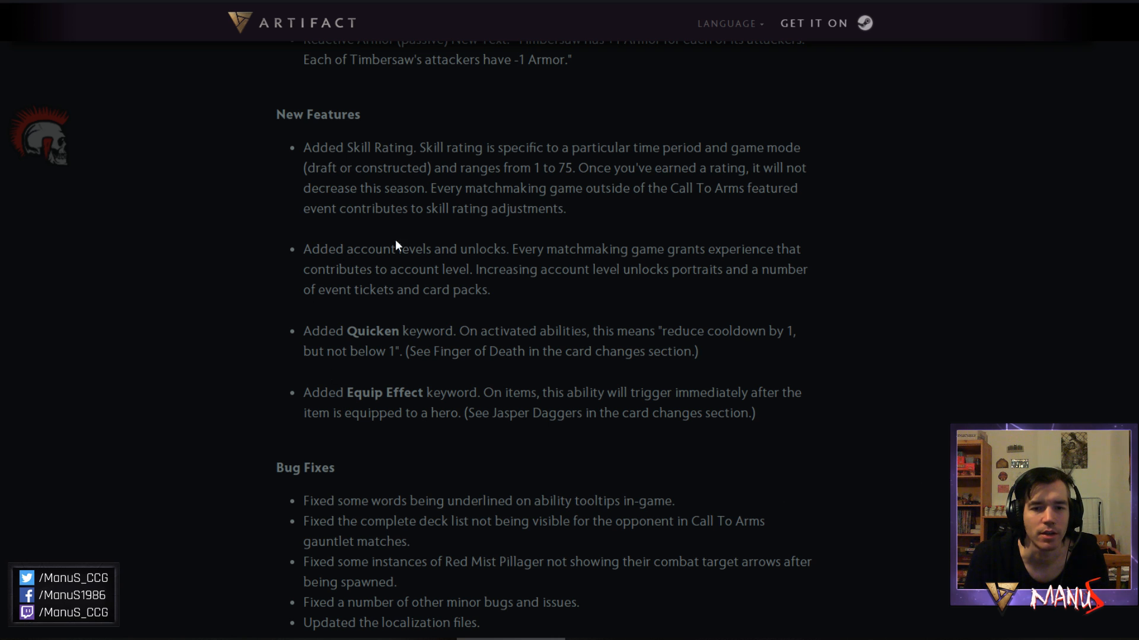
mouse_move(743, 285)
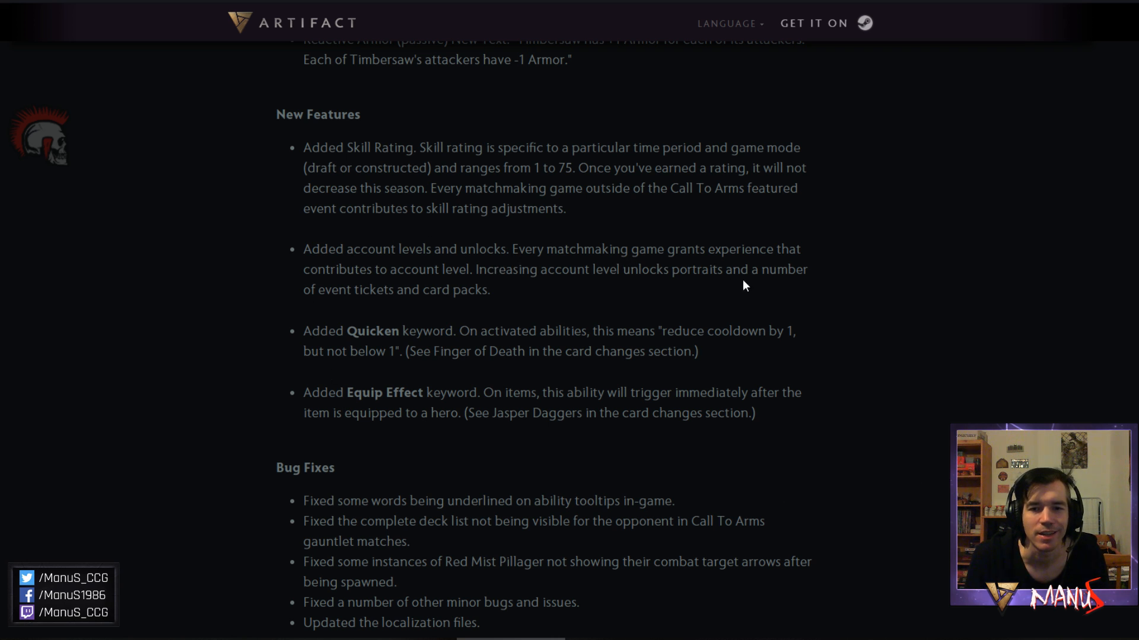
mouse_move(892, 276)
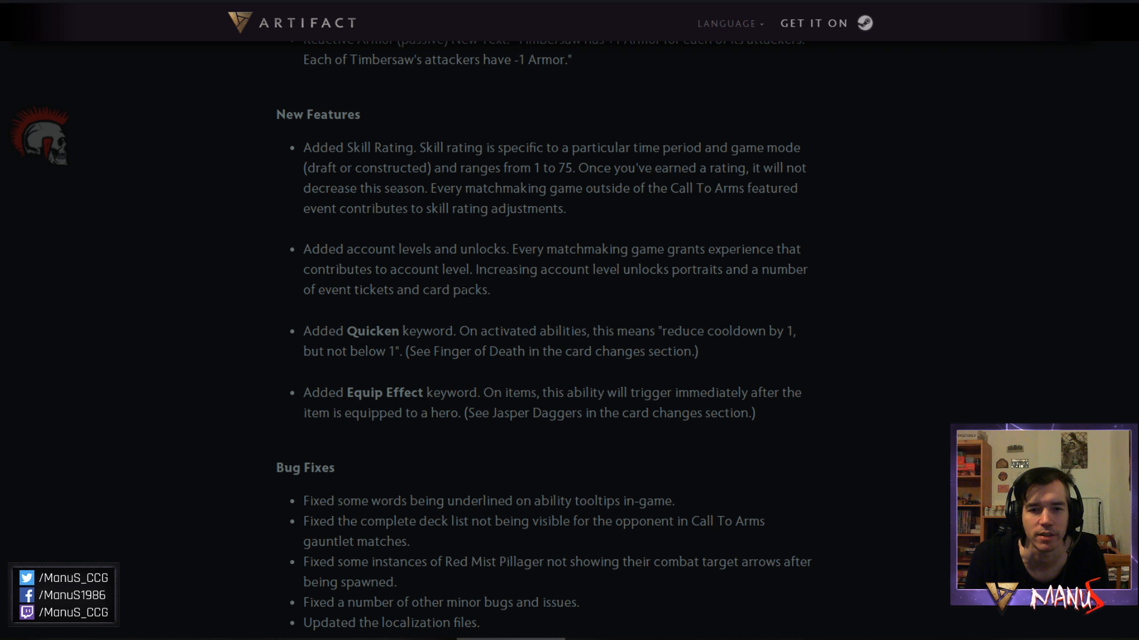
mouse_move(268, 324)
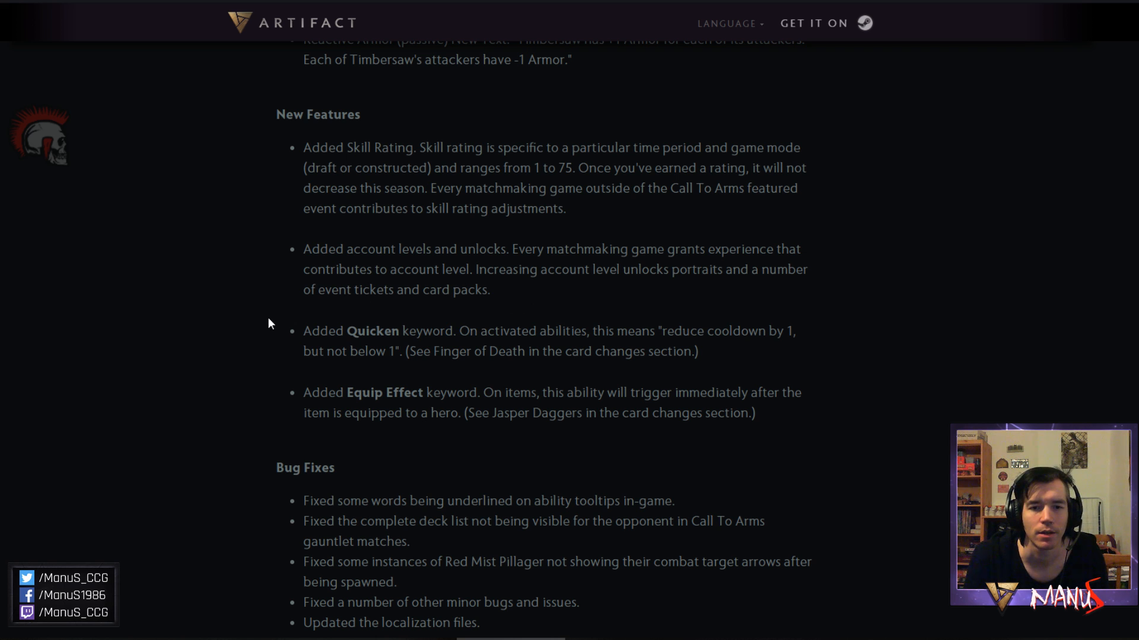
mouse_move(233, 412)
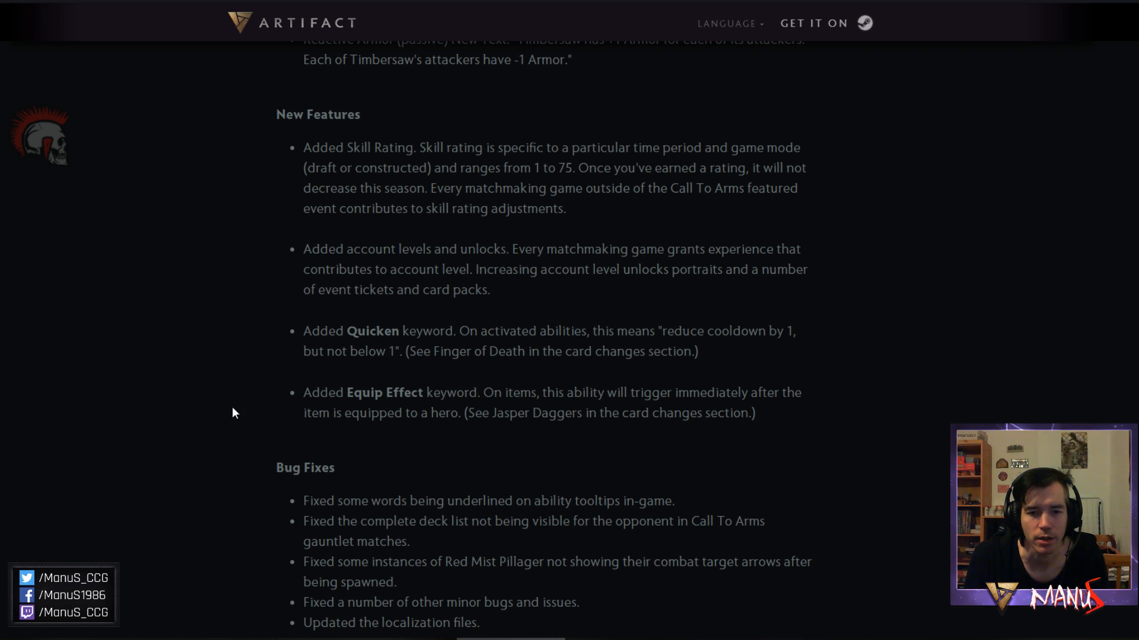
mouse_move(214, 417)
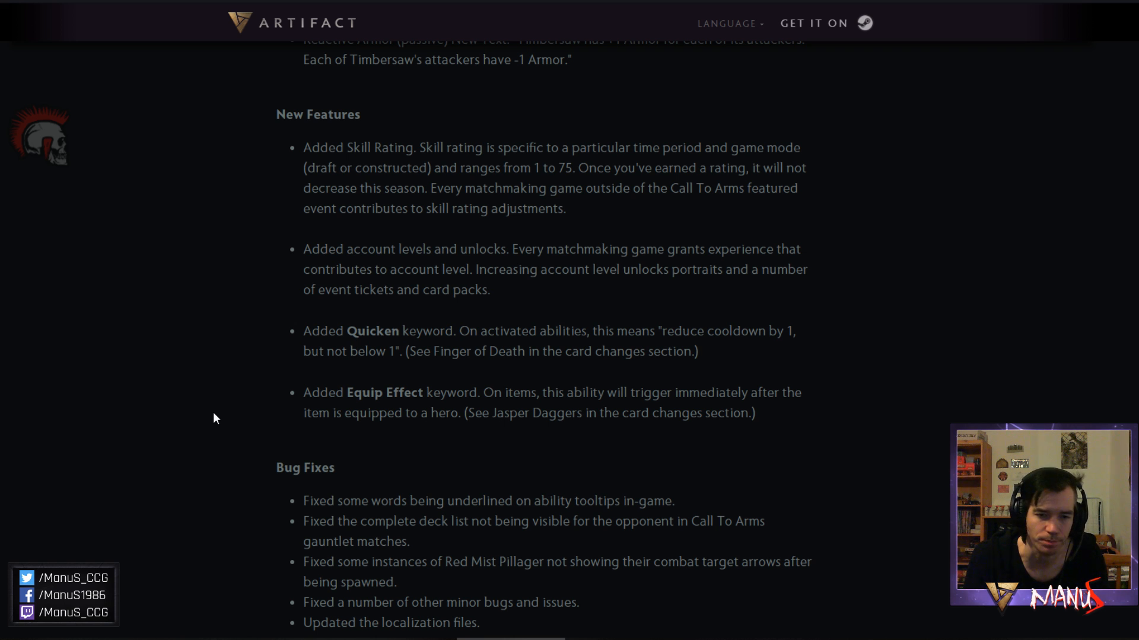
mouse_move(269, 491)
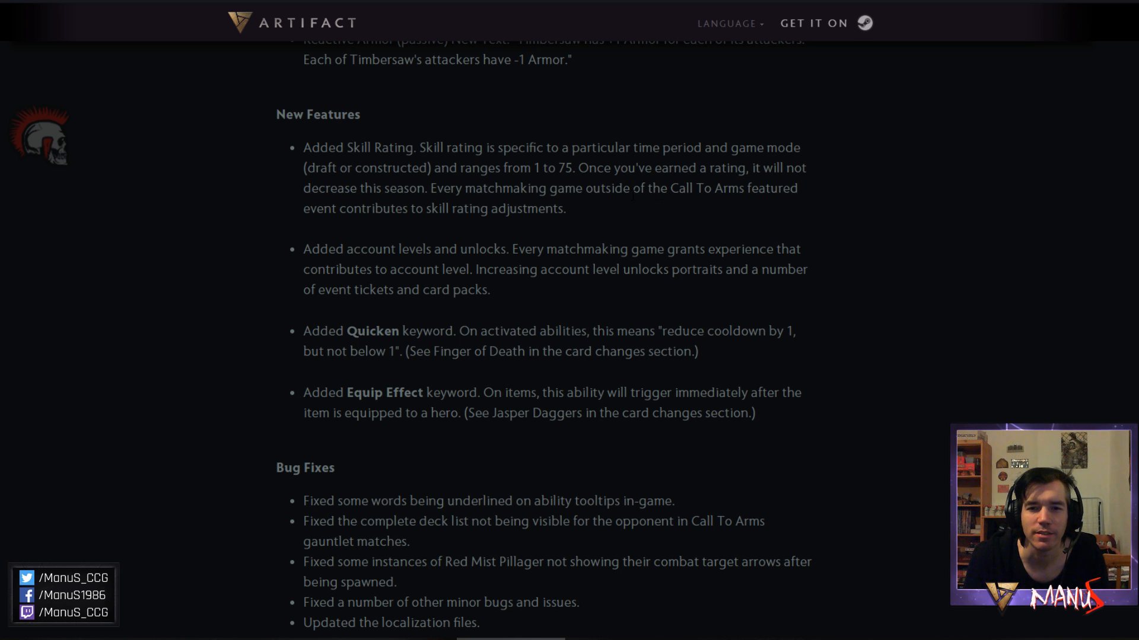
double_click(564, 167)
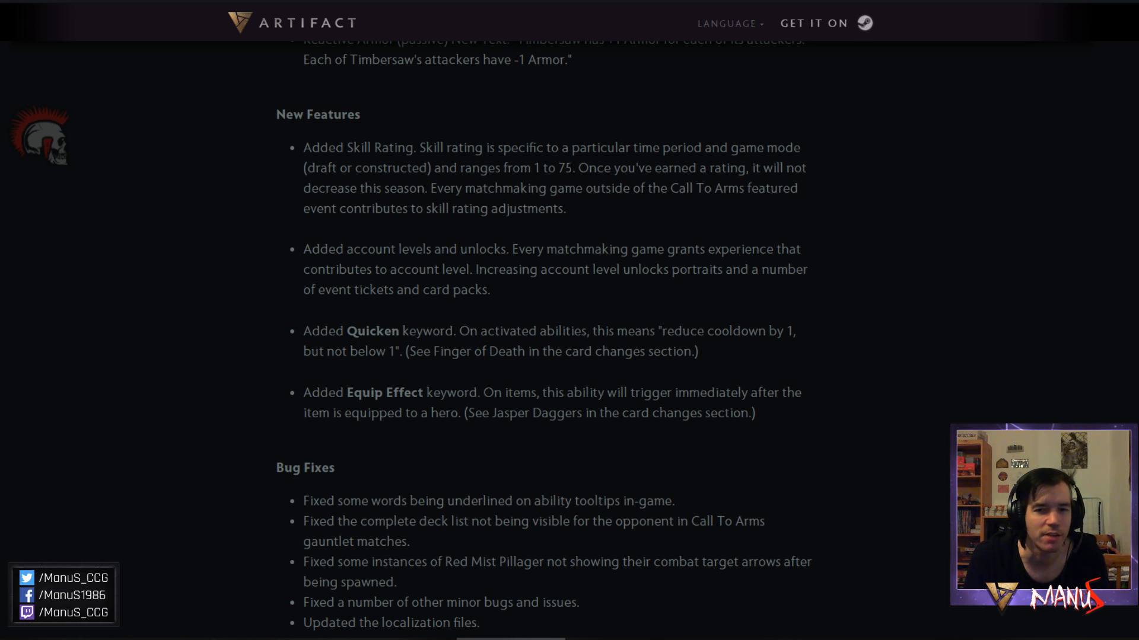
mouse_move(735, 240)
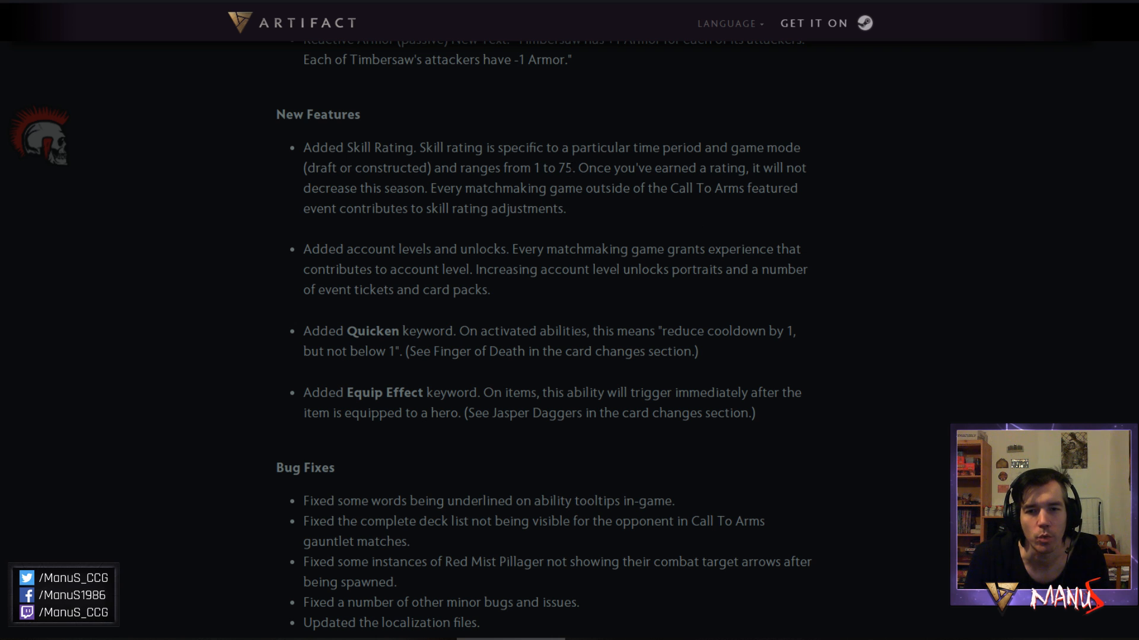
mouse_move(897, 228)
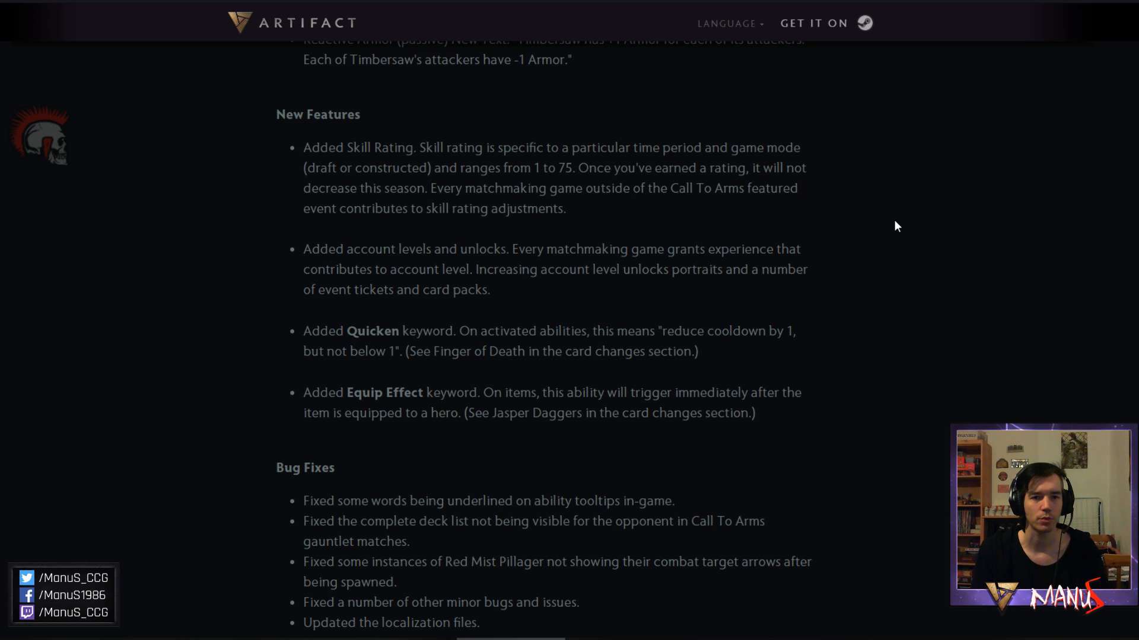
mouse_move(1091, 243)
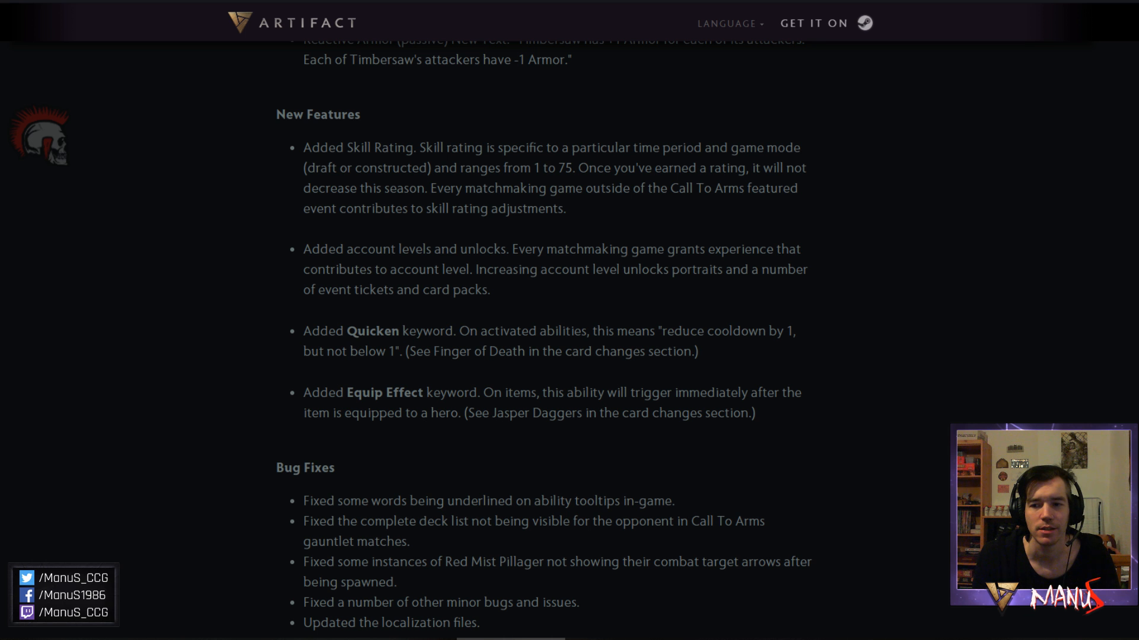
Scroll up to the banner image and 'Skill Rating, Leveling, and Balance' title.
scroll(up, 3)
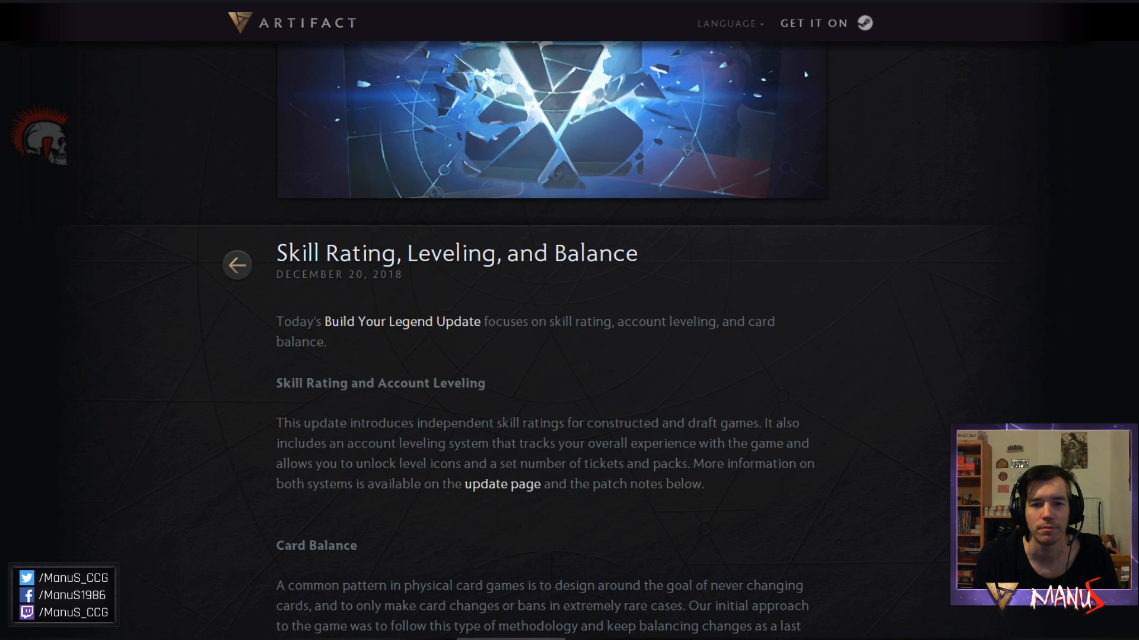
scroll(up, 3)
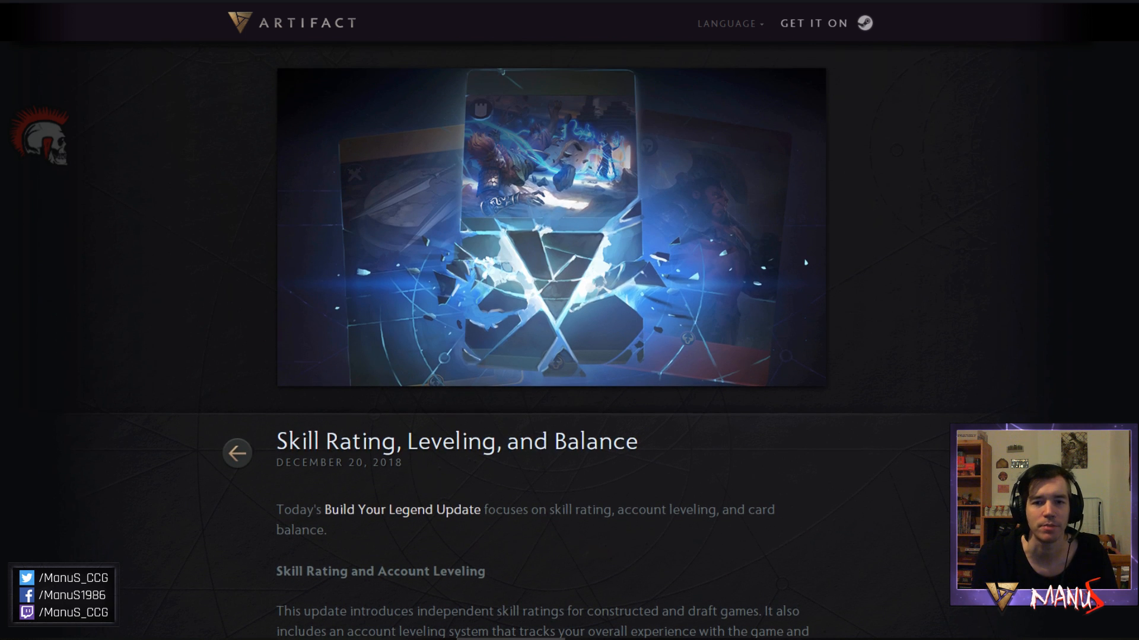
mouse_move(1087, 271)
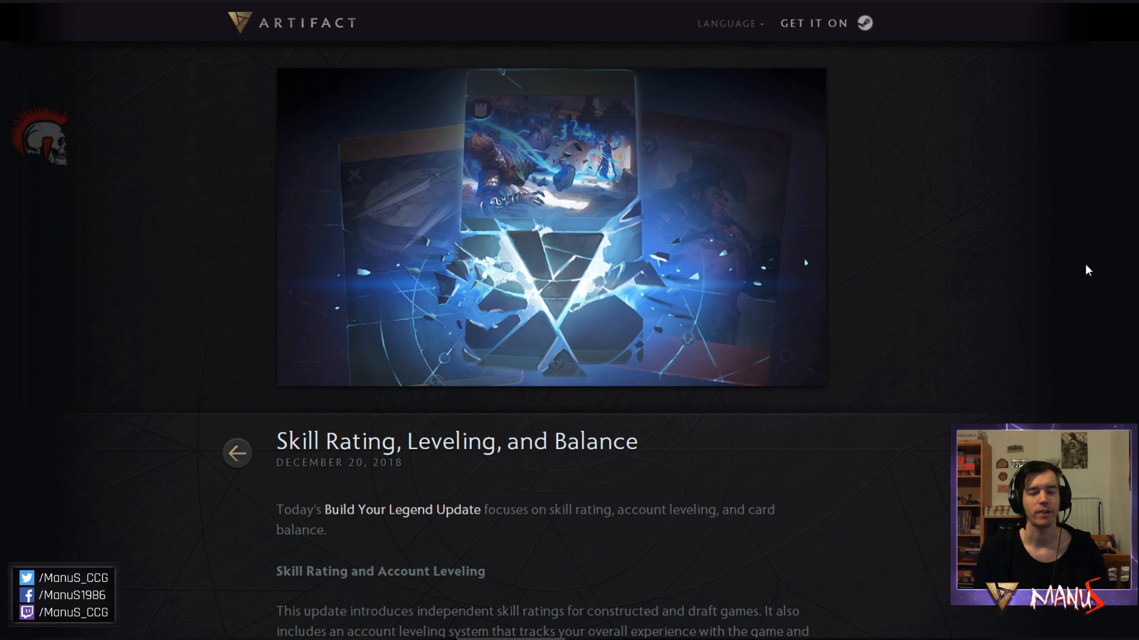